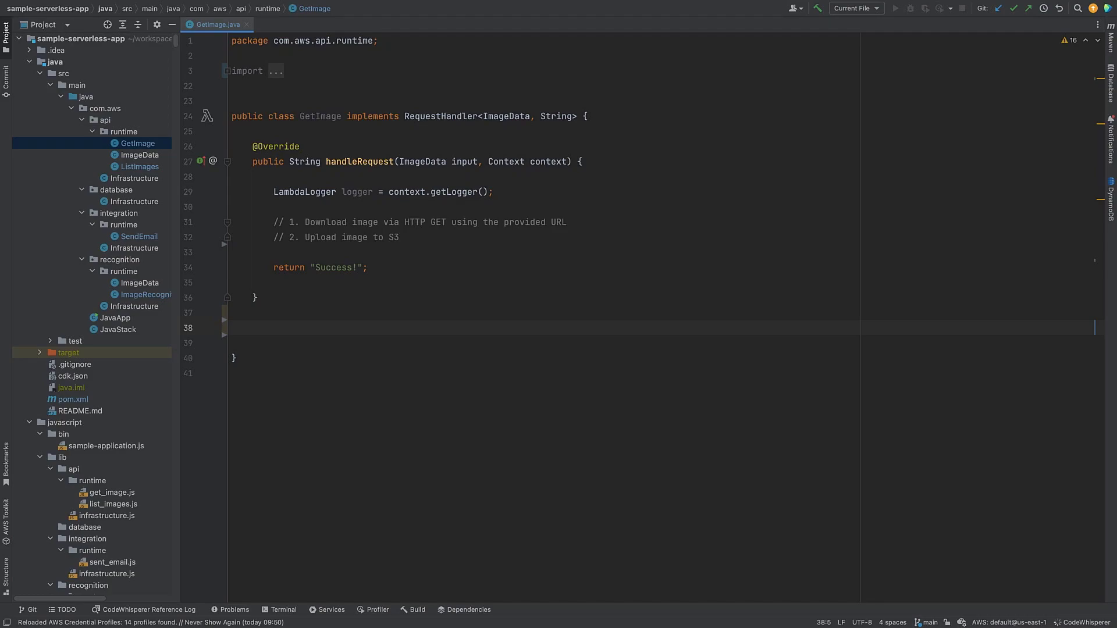
mouse_move(368, 331)
text(// Method to download an image from the web)
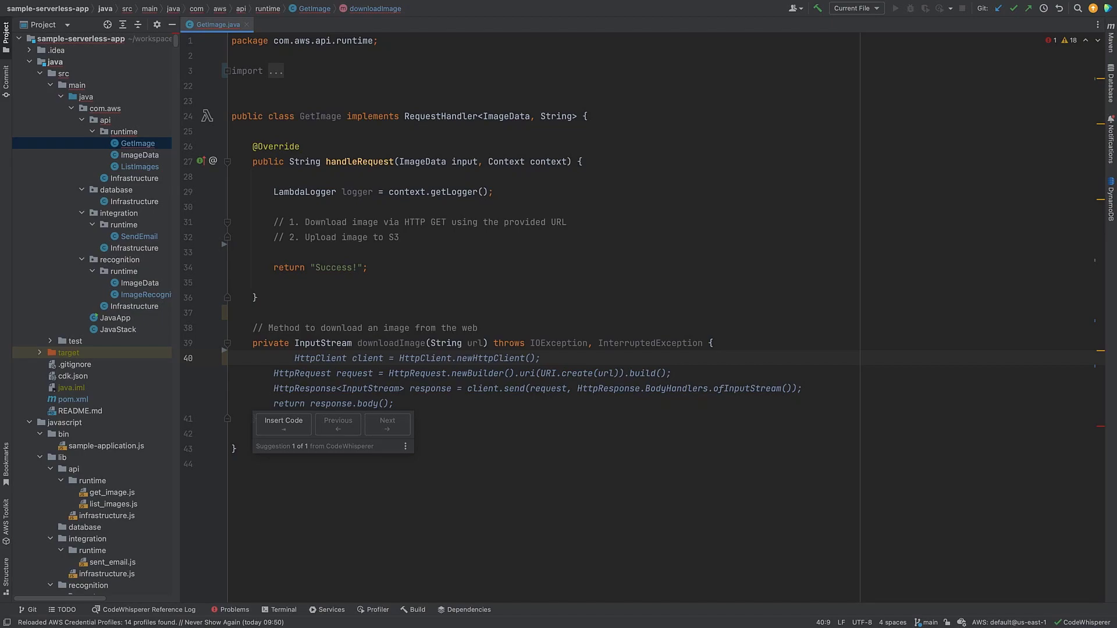
Step: Accept CodeWhisperer's downloadImage method, which returns an HTTP-fetched image as an InputStream
click(283, 421)
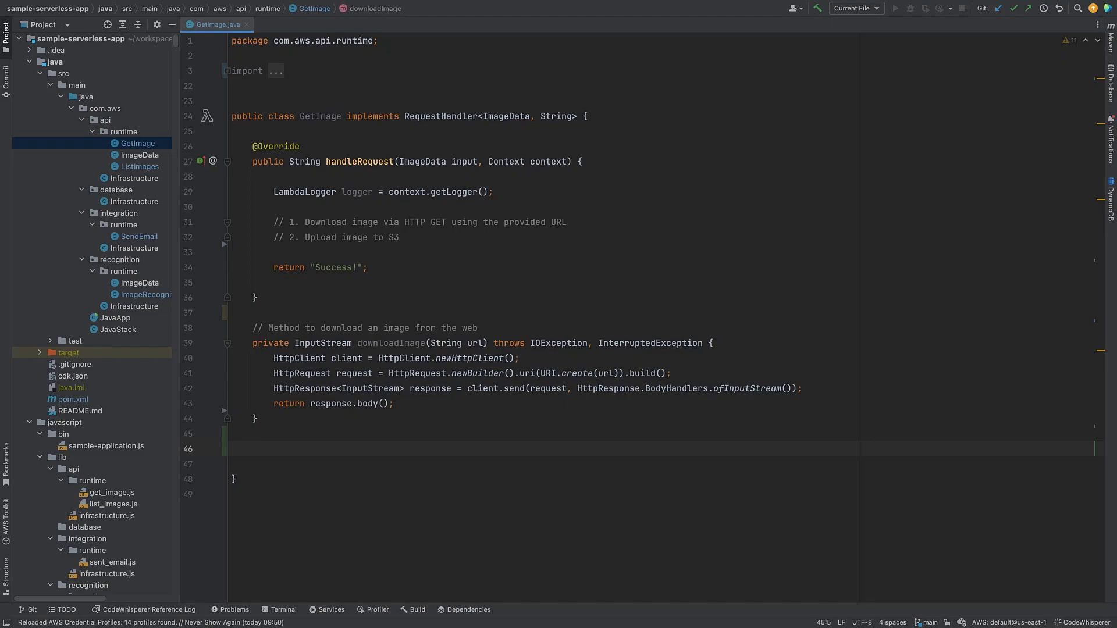
Step: Add an upload-to-S3 comment and accept the uploadImage signature with bucketName and objectKey
text(// Method to upload image to S3)
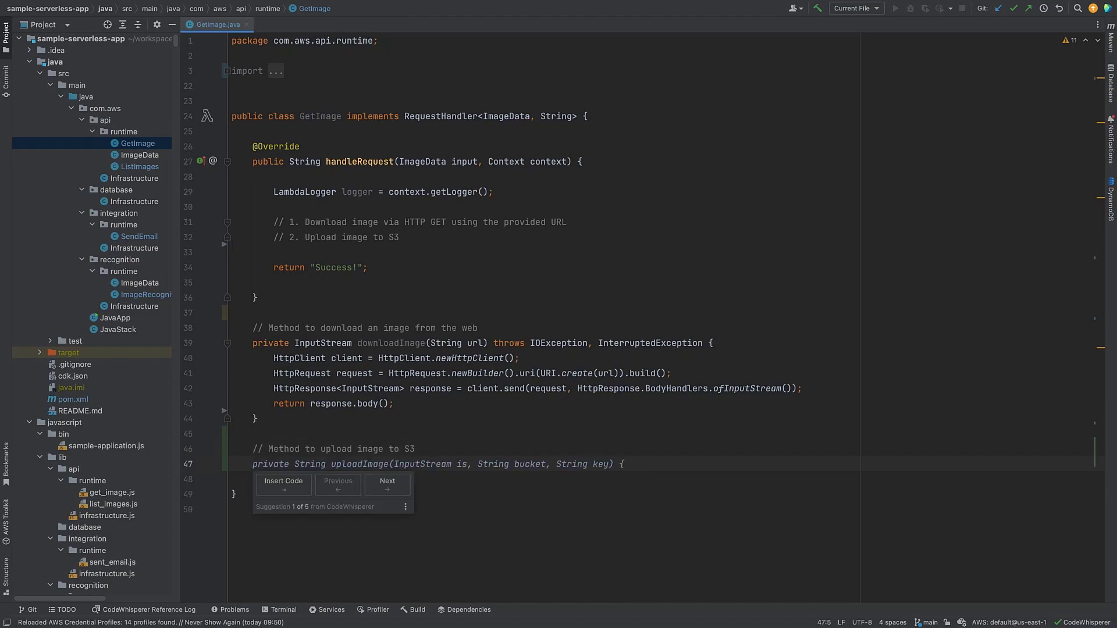
click(387, 484)
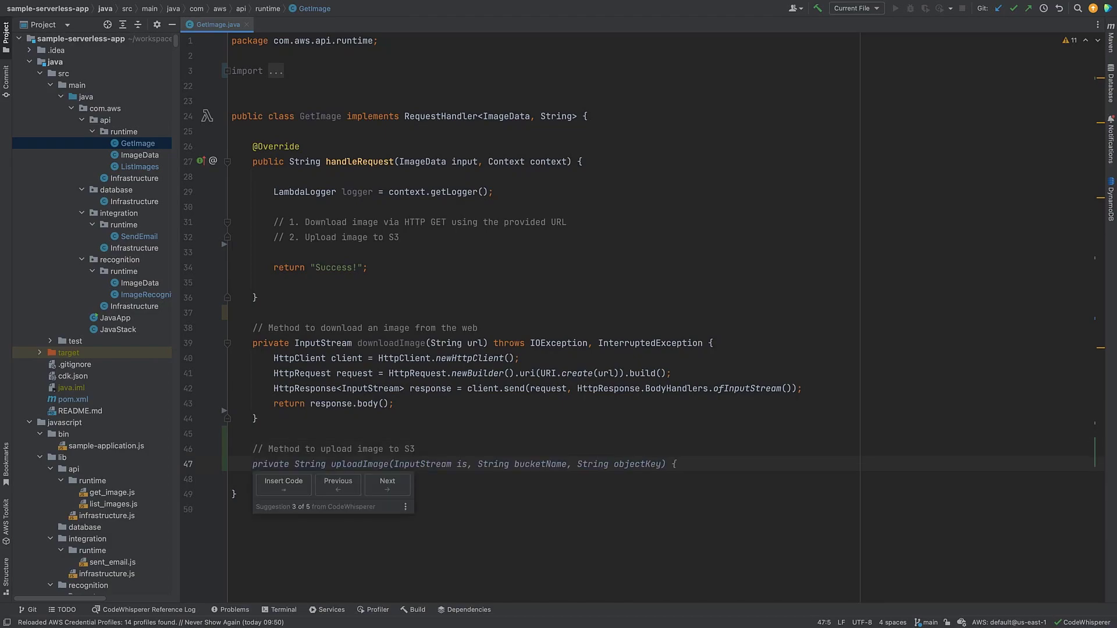
click(387, 485)
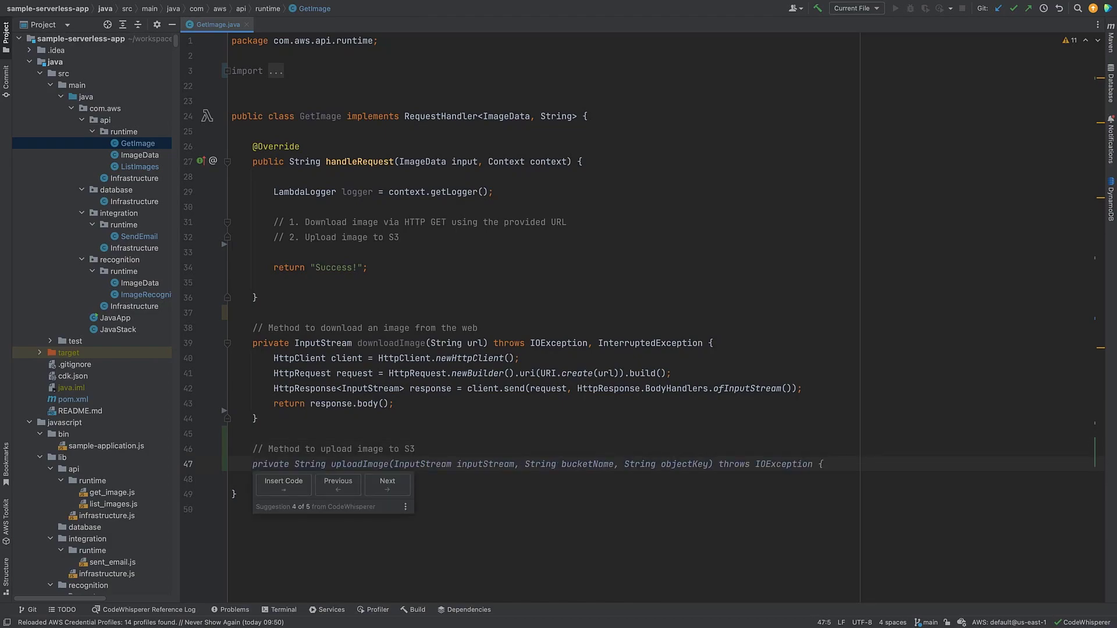
click(282, 482)
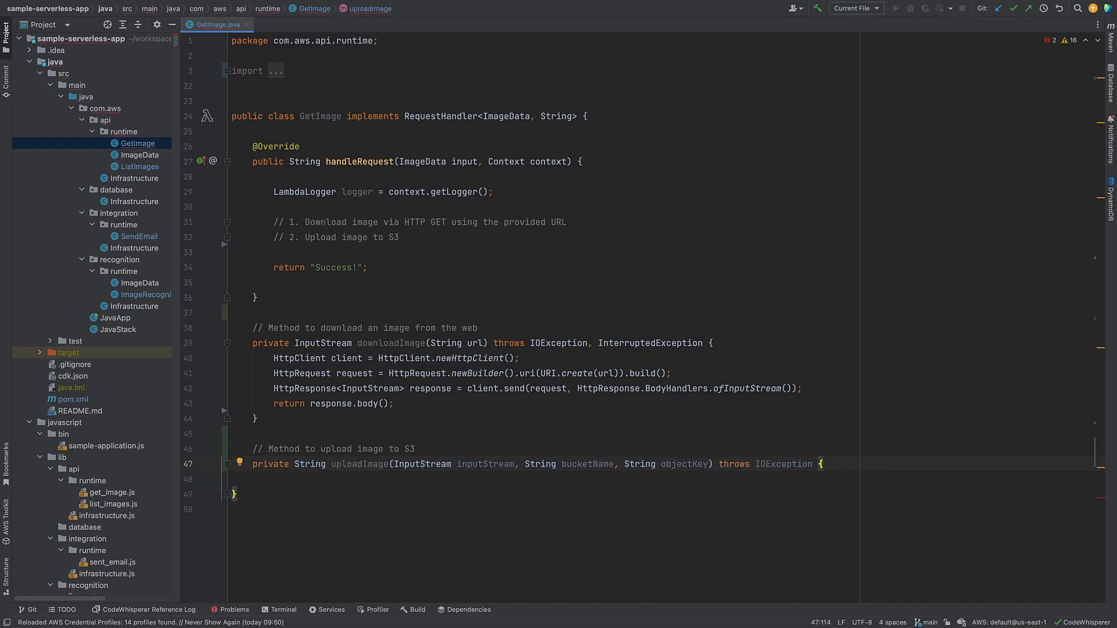
mouse_move(273, 373)
text(void)
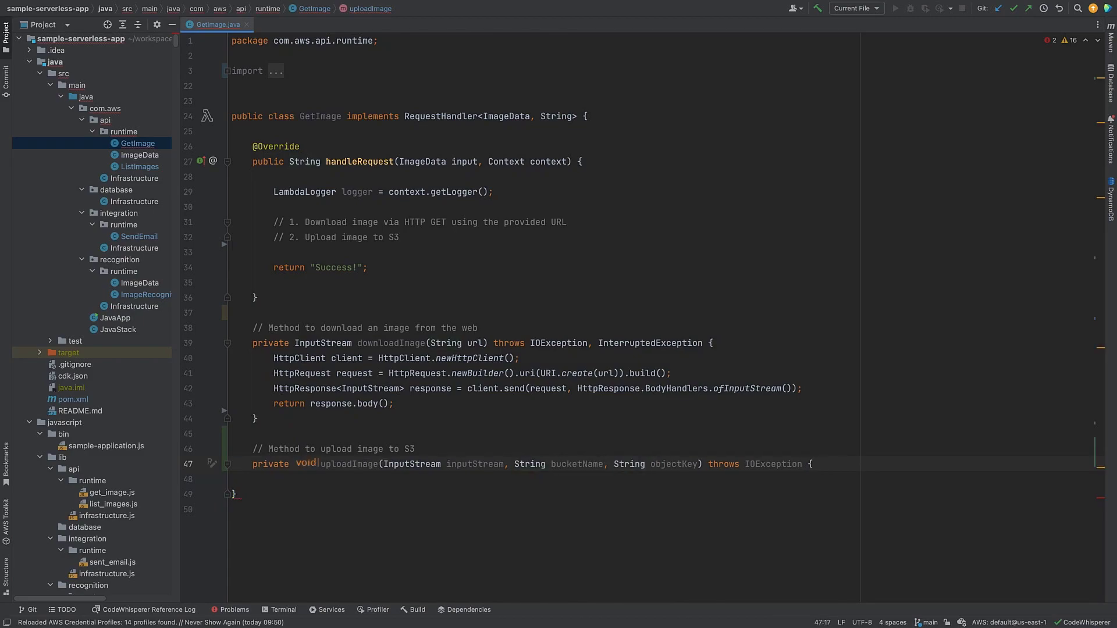
Step: Fill uploadImage's body with CodeWhisperer's S3 put that uses readAllBytes
click(815, 464)
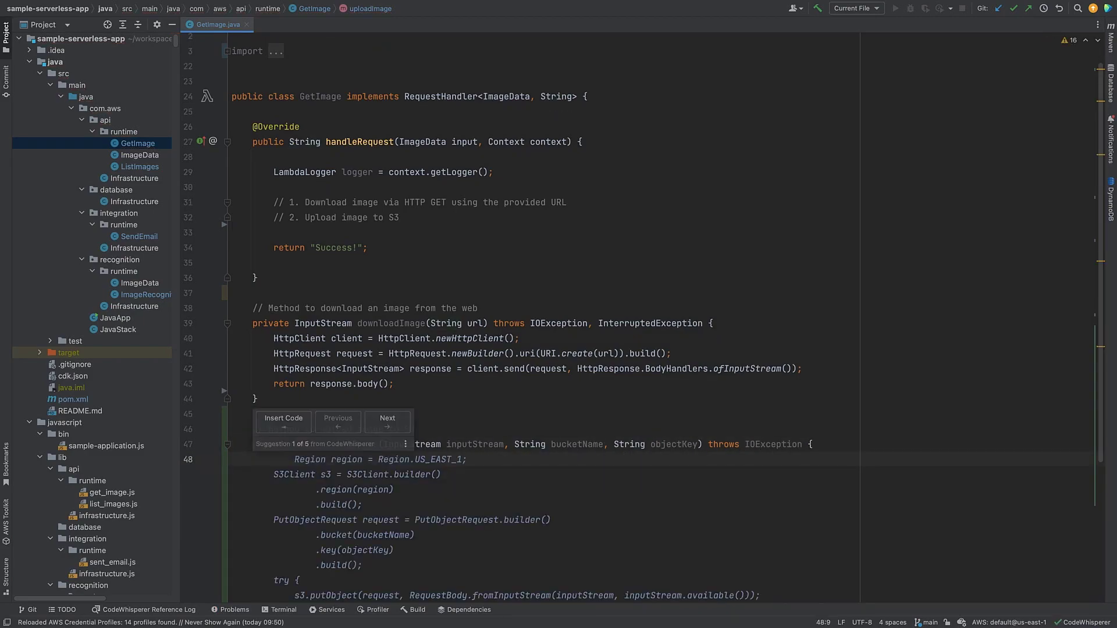
click(386, 421)
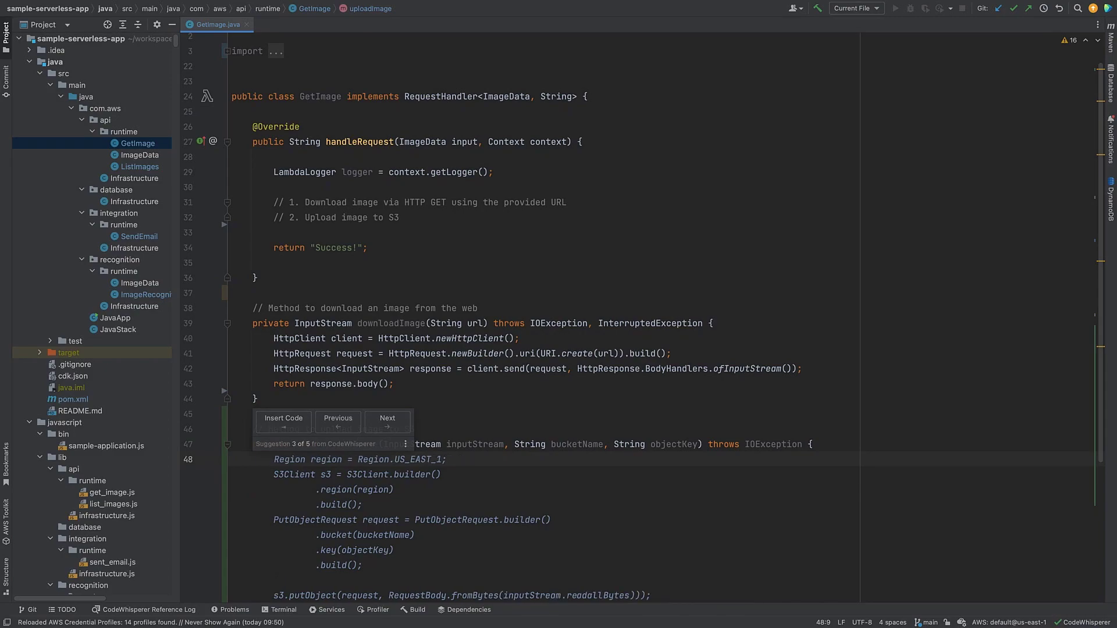
click(283, 420)
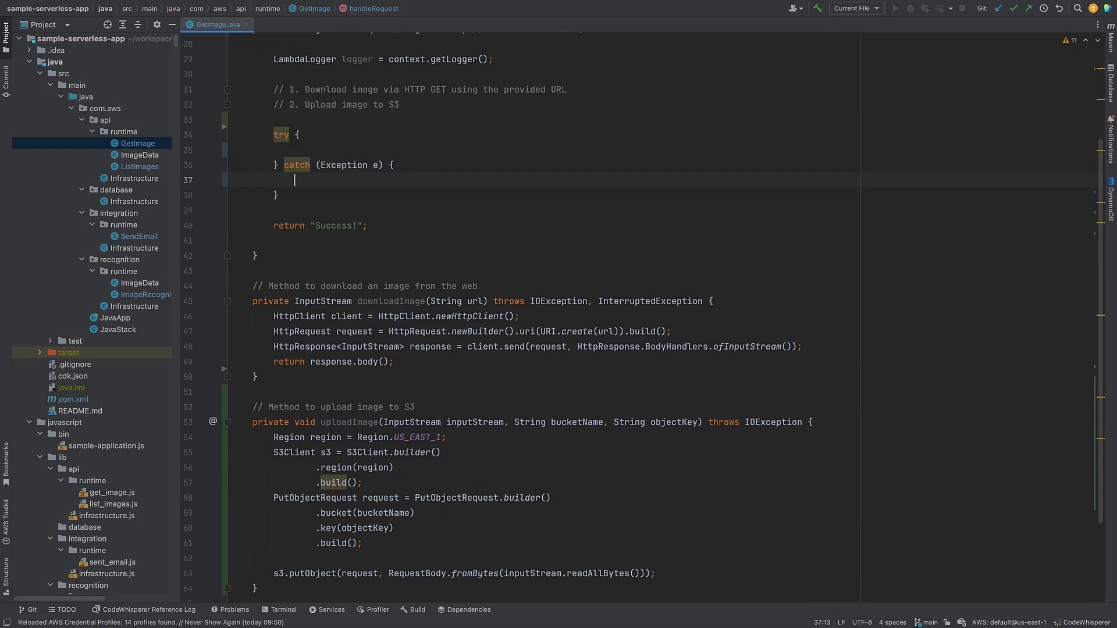
Step: Log exceptions with logger.log(e.toString()) and call downloadImage(input.getImageUrl()) inside the try block
text(logger.log(e.toString());)
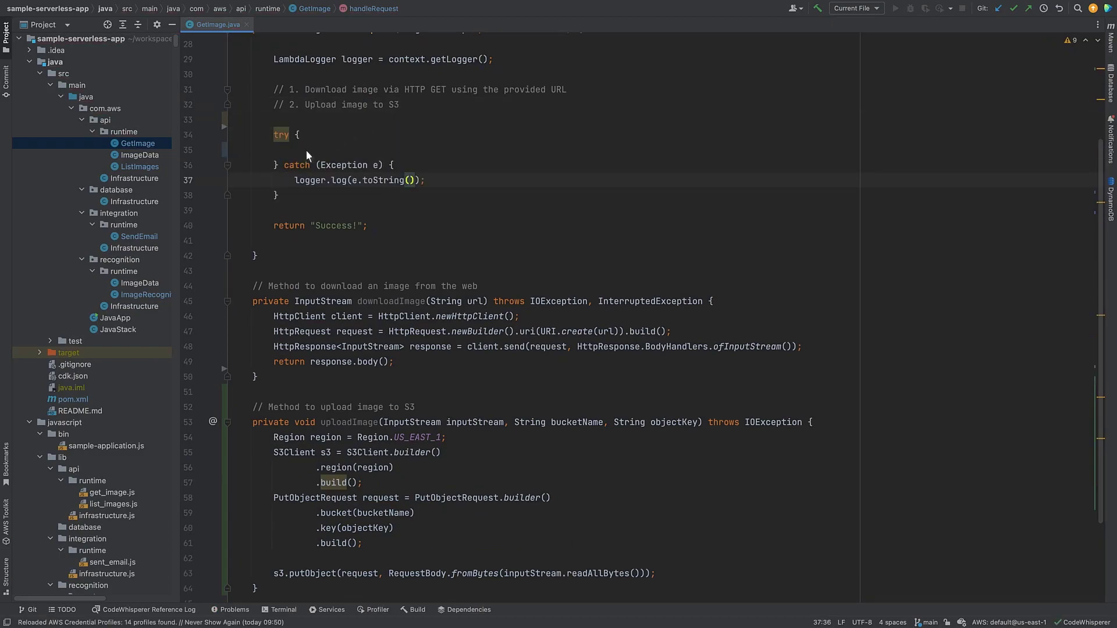
text(InputStream inputStream = this.downloadImage(input.getImageUrl());)
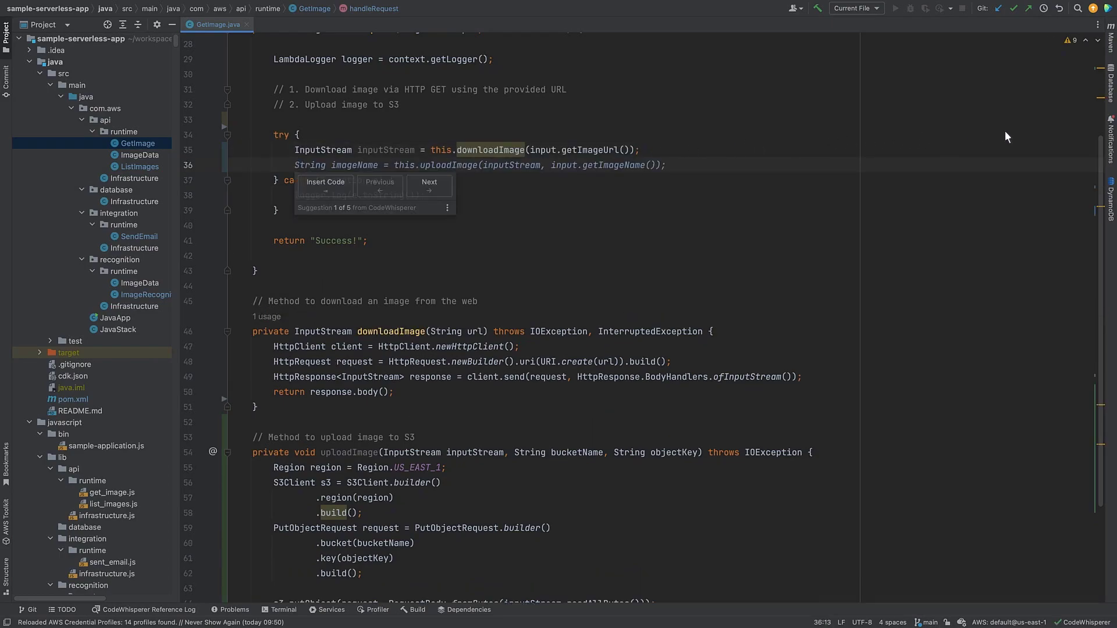
scroll(up, 3)
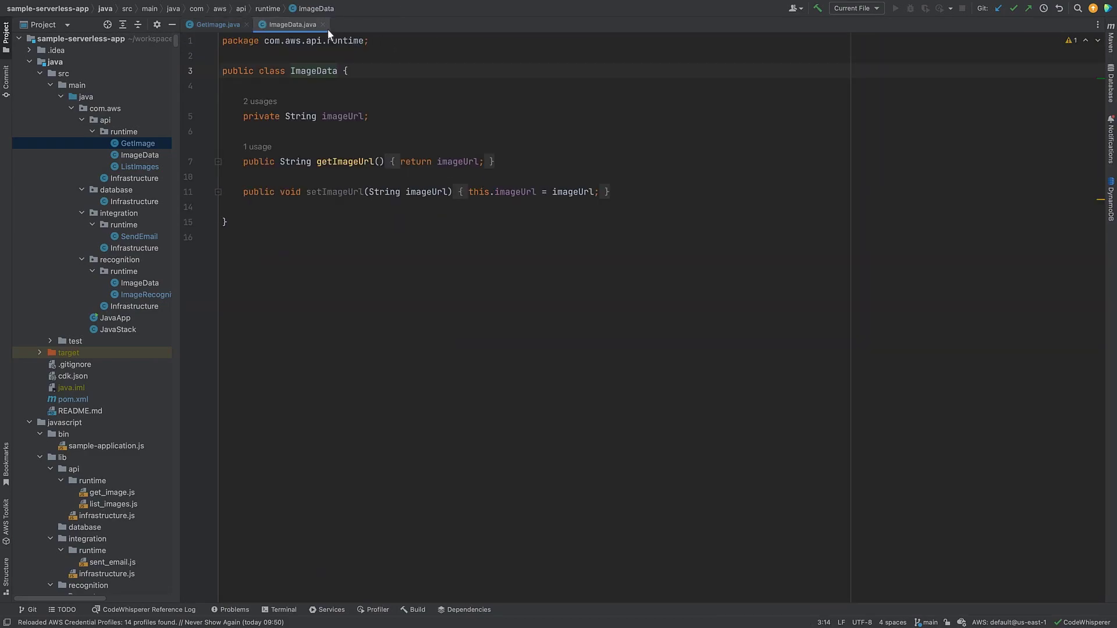
click(215, 25)
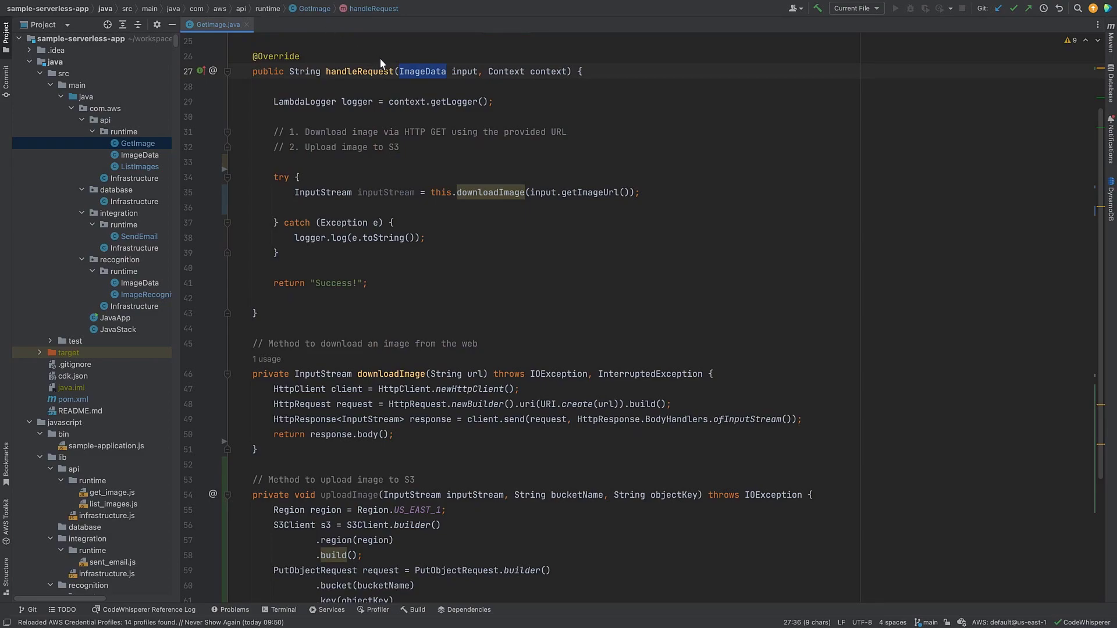
text(the image)
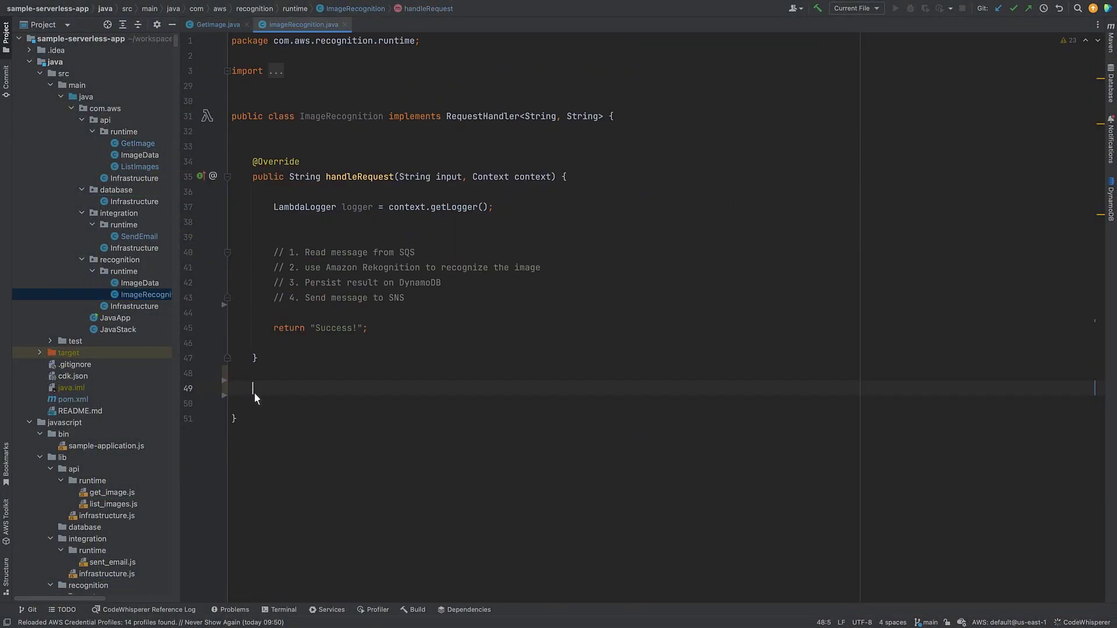
Step: Comment '// Method to receive a message from SQS' and accept CodeWhisperer's receiveMessage signature and body
text(// Method to receive a message from SQS)
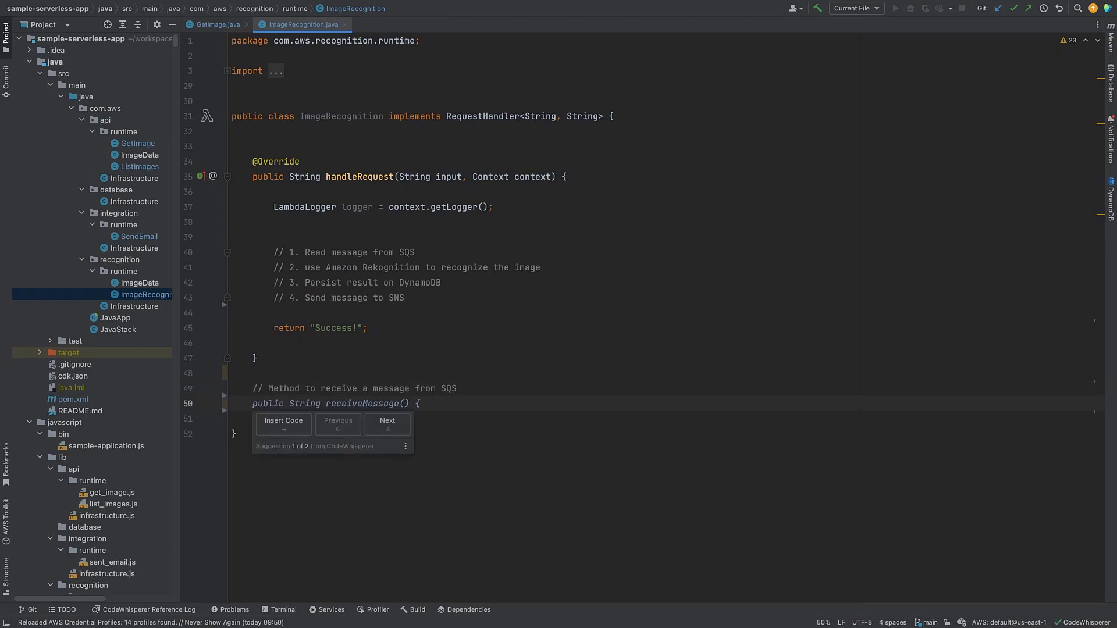
click(387, 423)
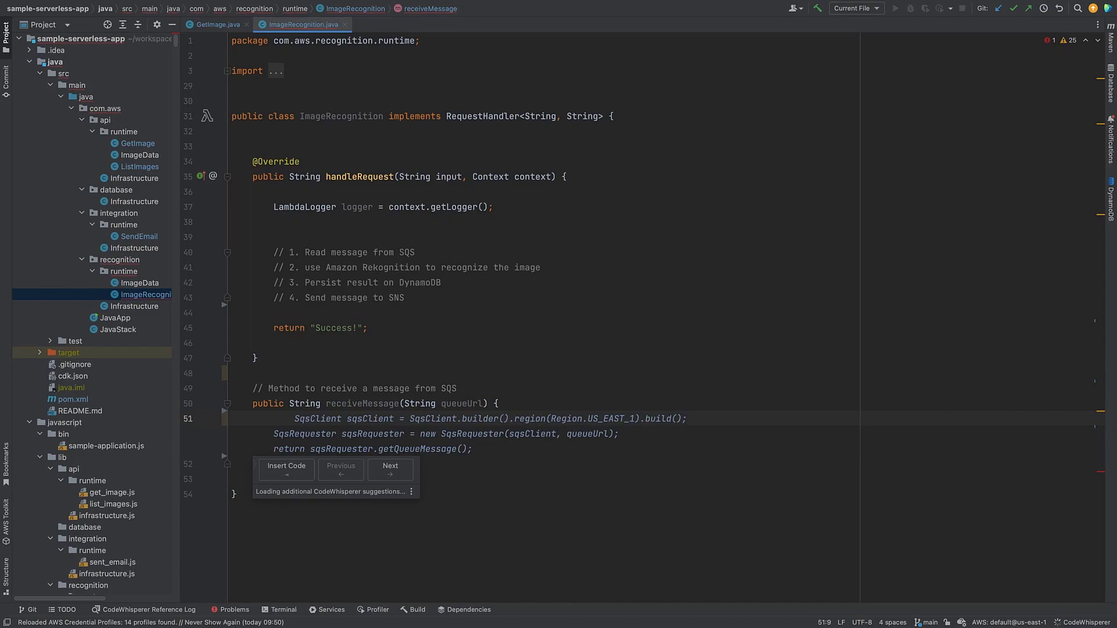
click(390, 469)
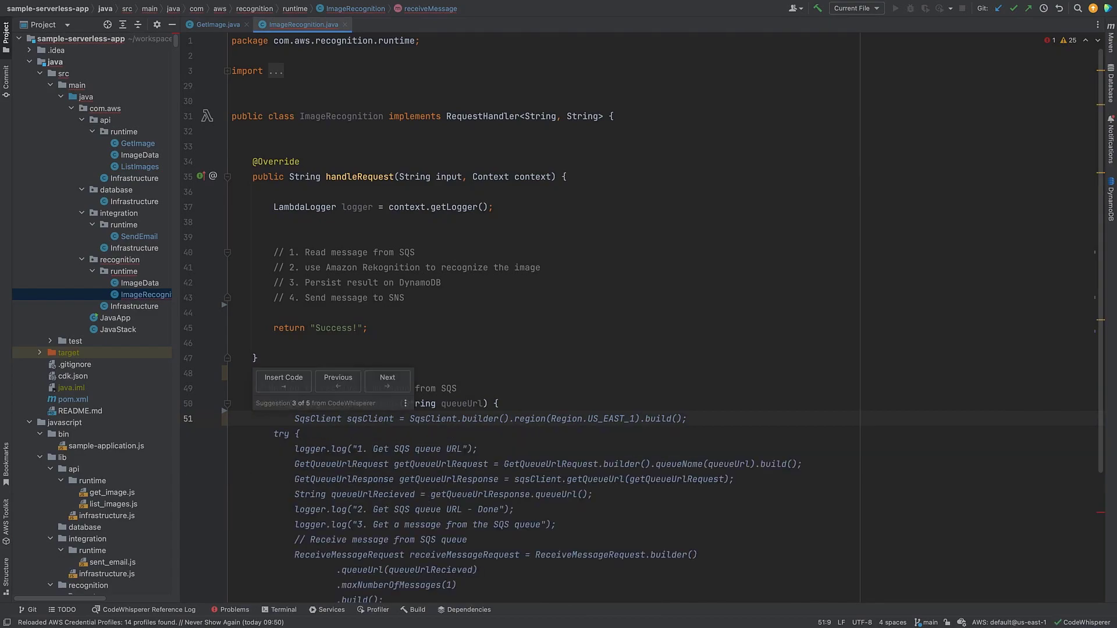
click(387, 381)
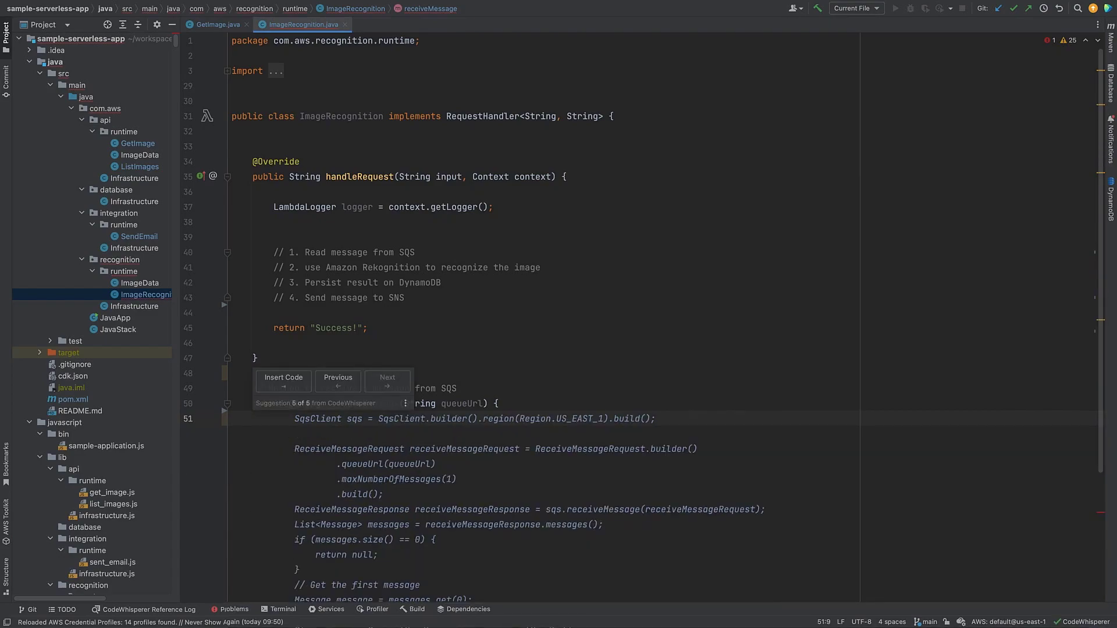
click(283, 381)
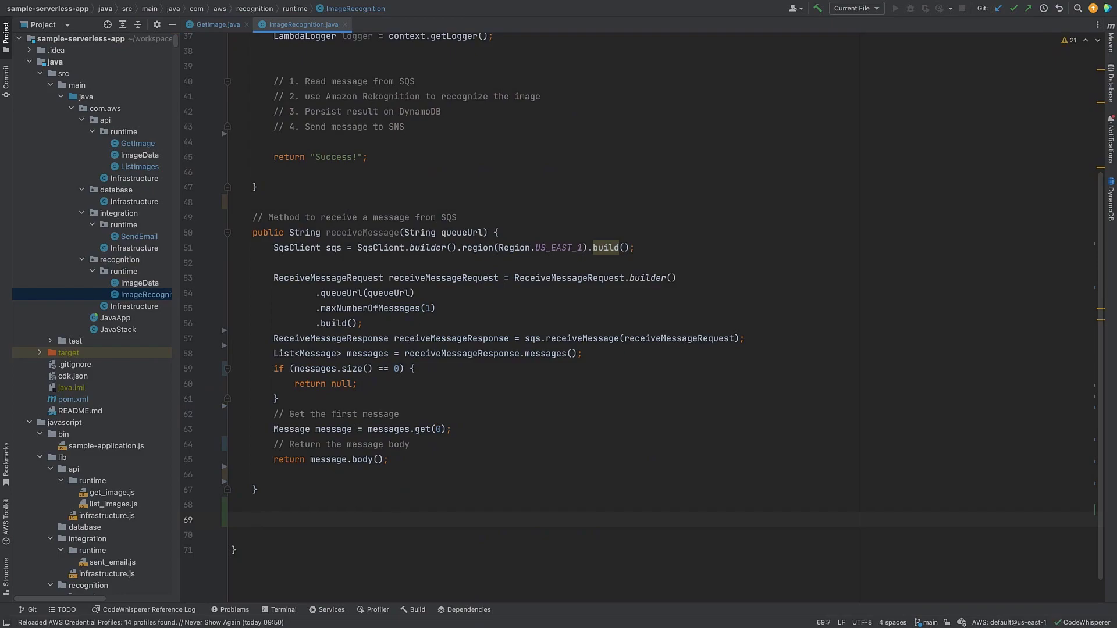
Step: Add Rekognition detectLabels and DynamoDB saveItem from comments, changing saveItem's return type to void
text(// Method to detect labels...)
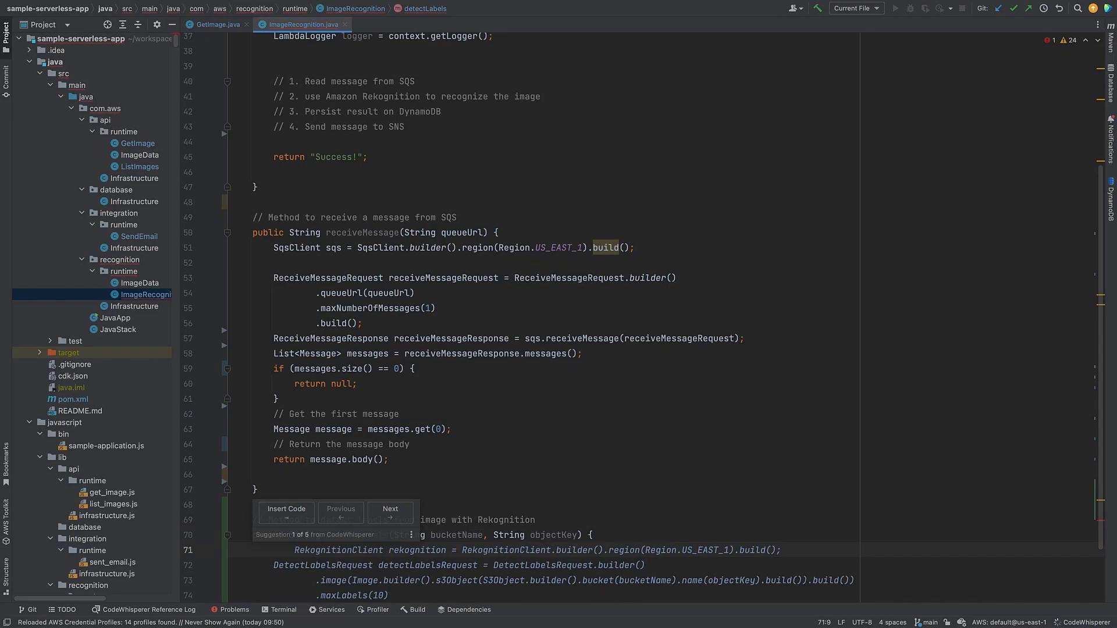
click(285, 511)
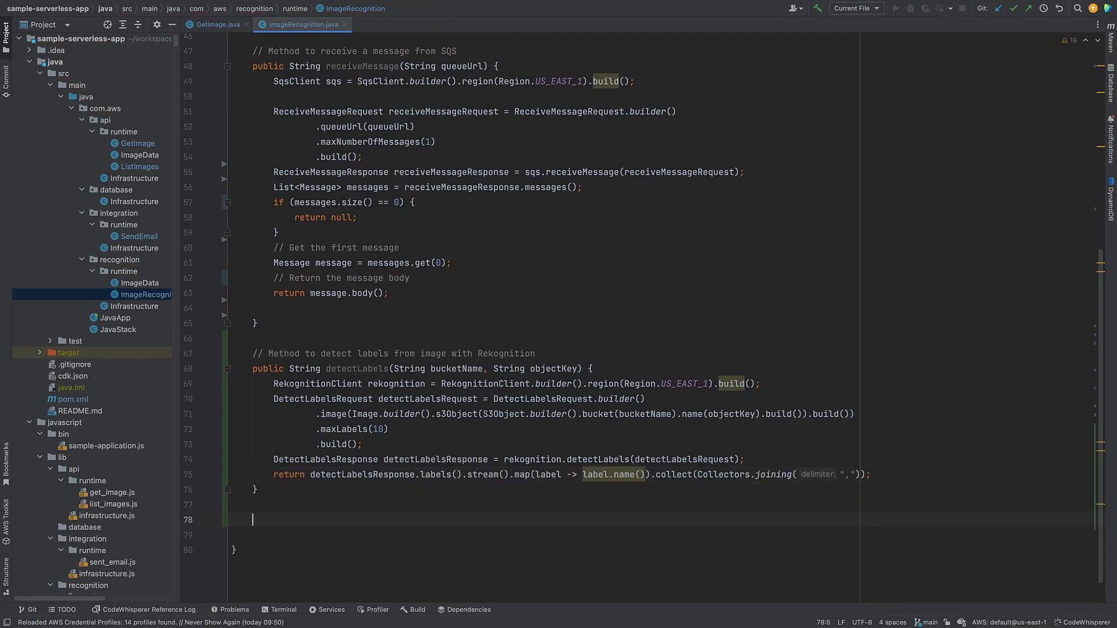
text(// Method to  save an  item...)
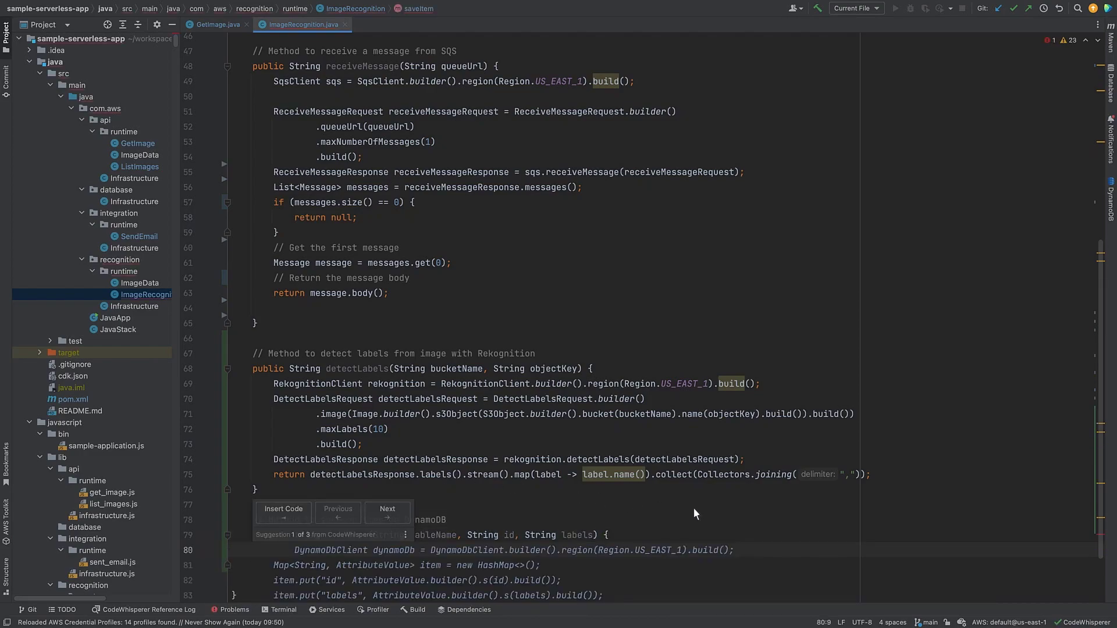
scroll(down, 3)
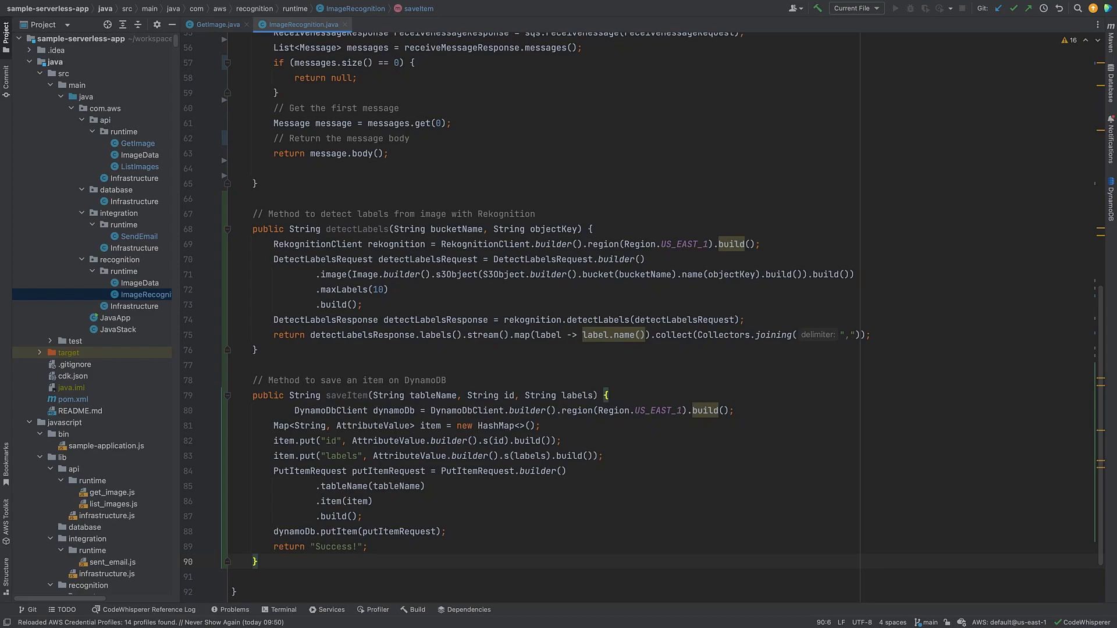
double_click(304, 395)
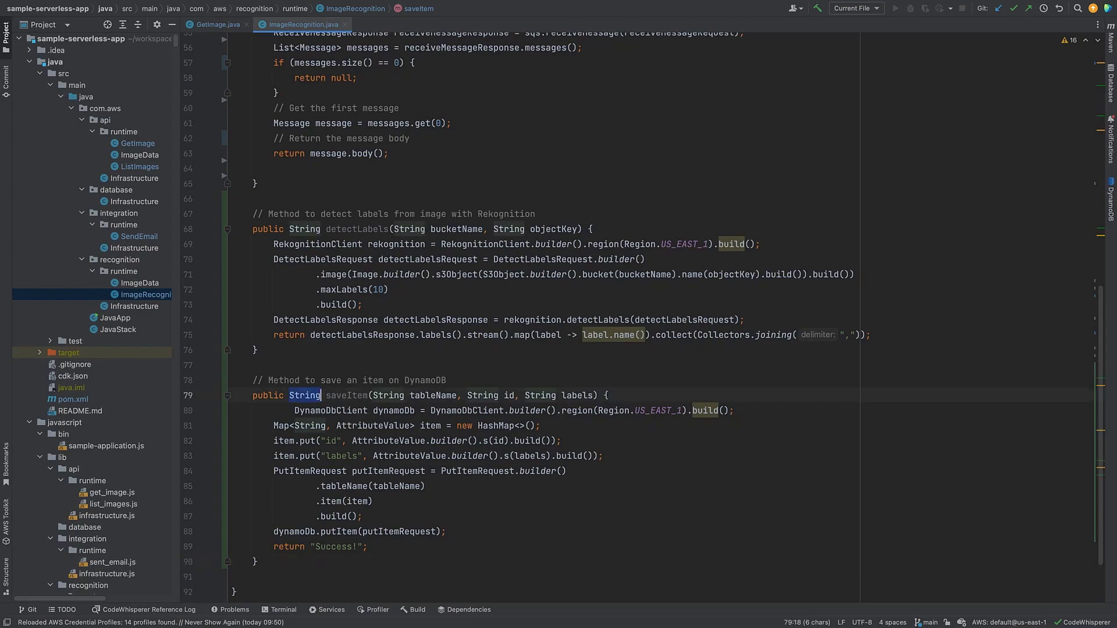
text(void)
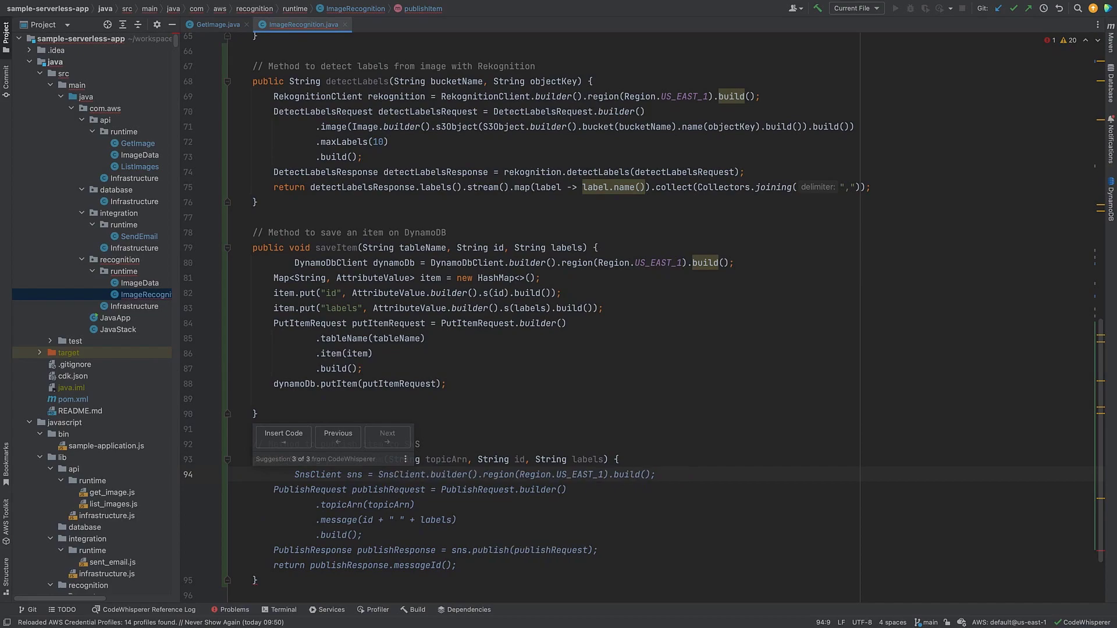
Step: Accept CodeWhisperer's SNS publishItem method and the SQS deleteMessage method using the receipt handle
click(282, 435)
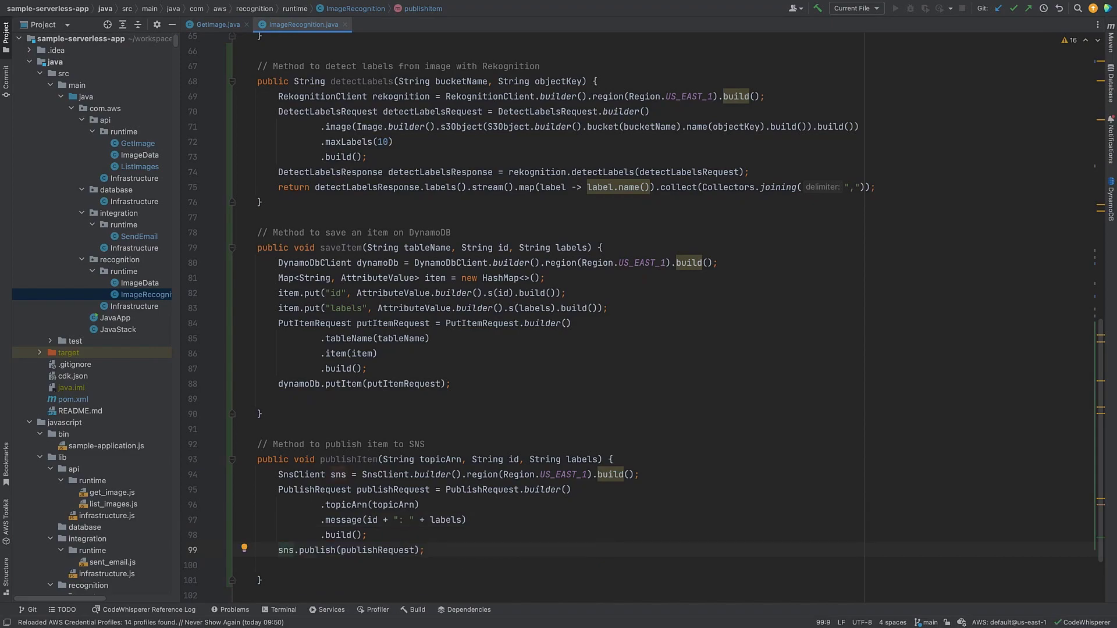
mouse_move(329, 578)
text(public void deleteMessage(String queueUrl, String receiptHandle) {)
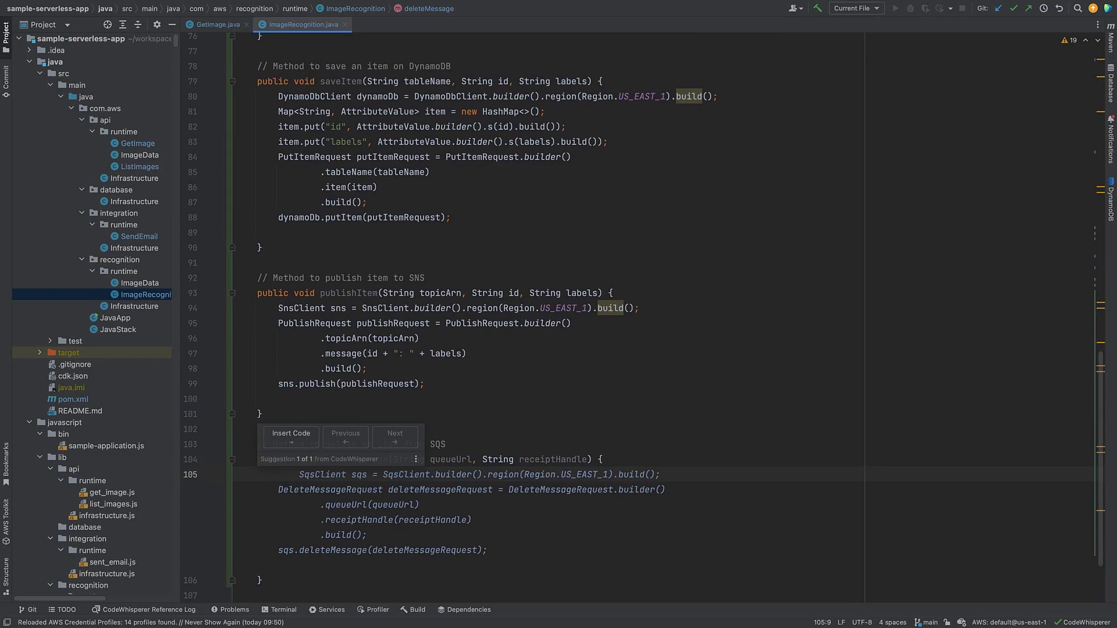
click(290, 433)
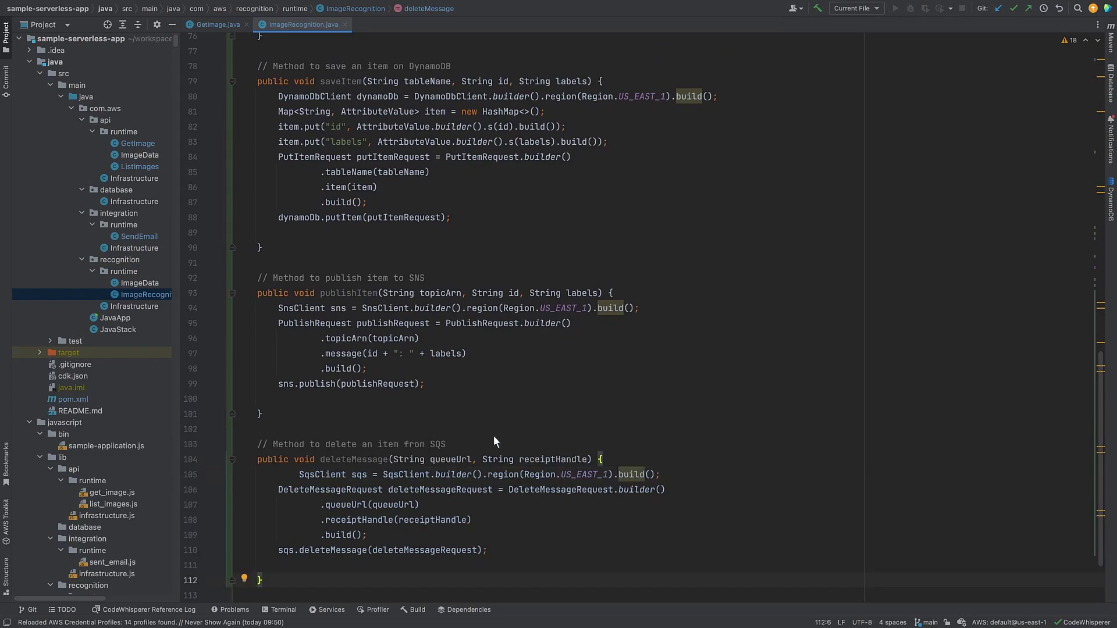
scroll(up, 3)
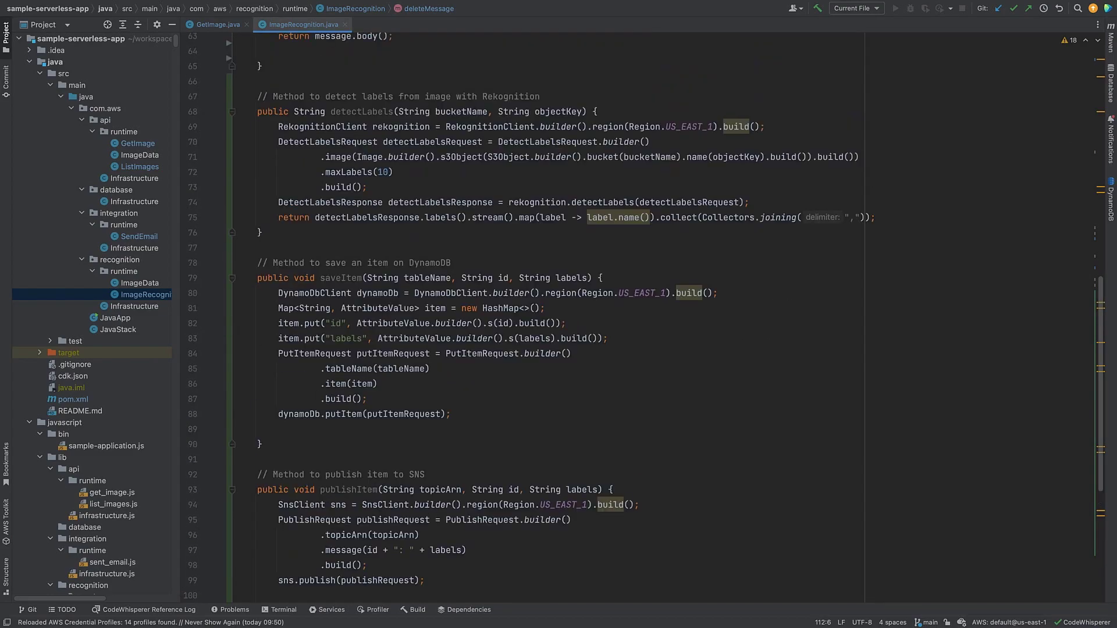
scroll(up, 3)
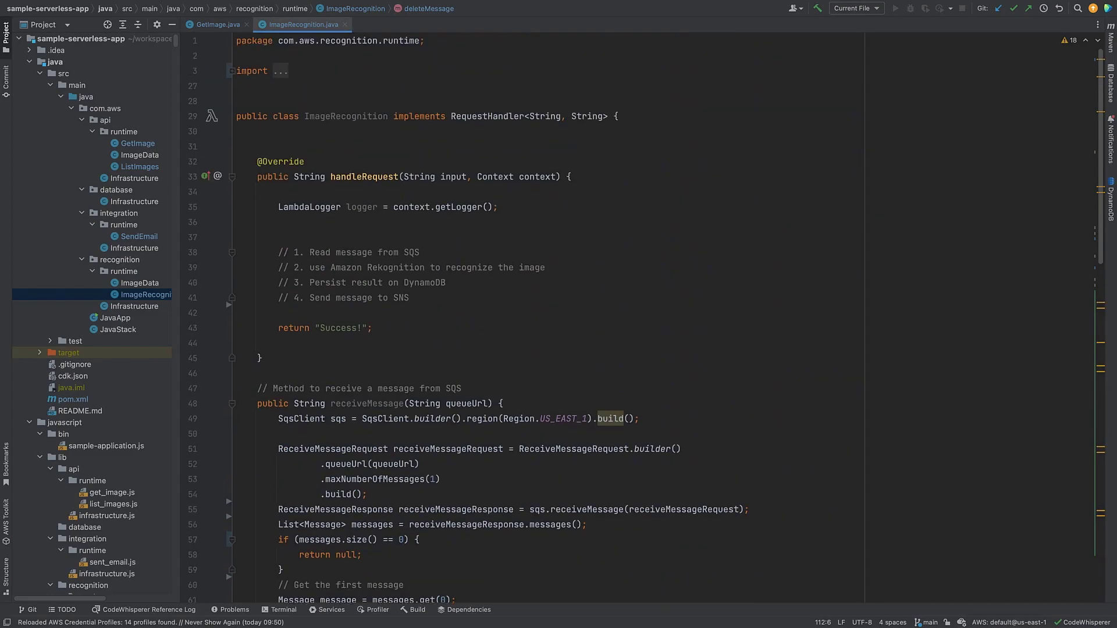
mouse_move(409, 305)
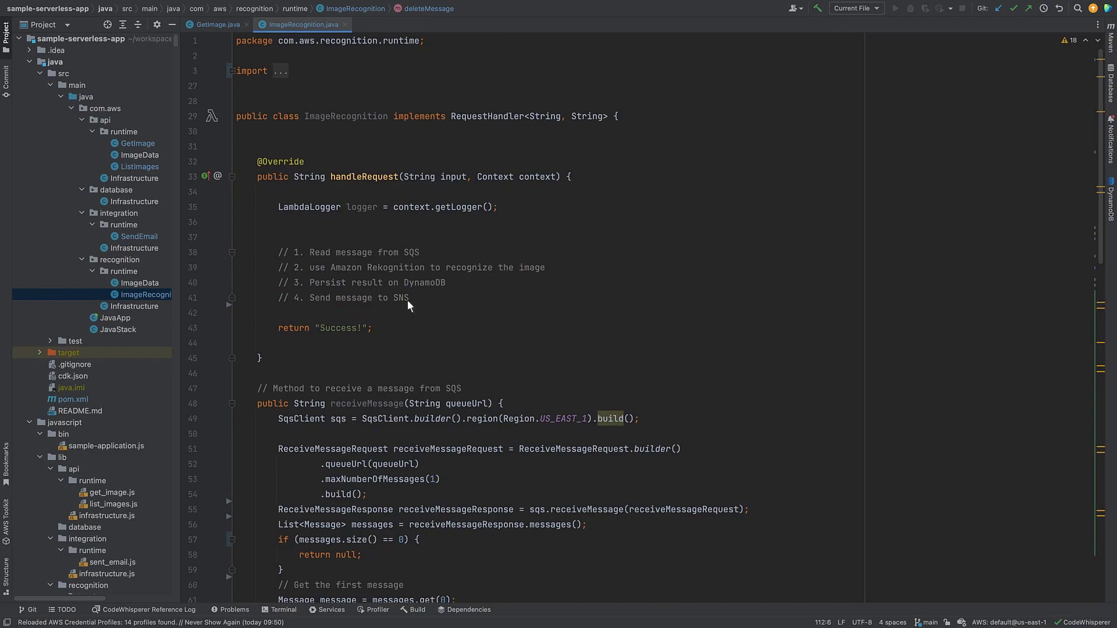
Step: Add try/catch with receiveMessage, detectLabels, saveItem to 'my_table_name', publishItem and deleteMessage calls
text(try {)
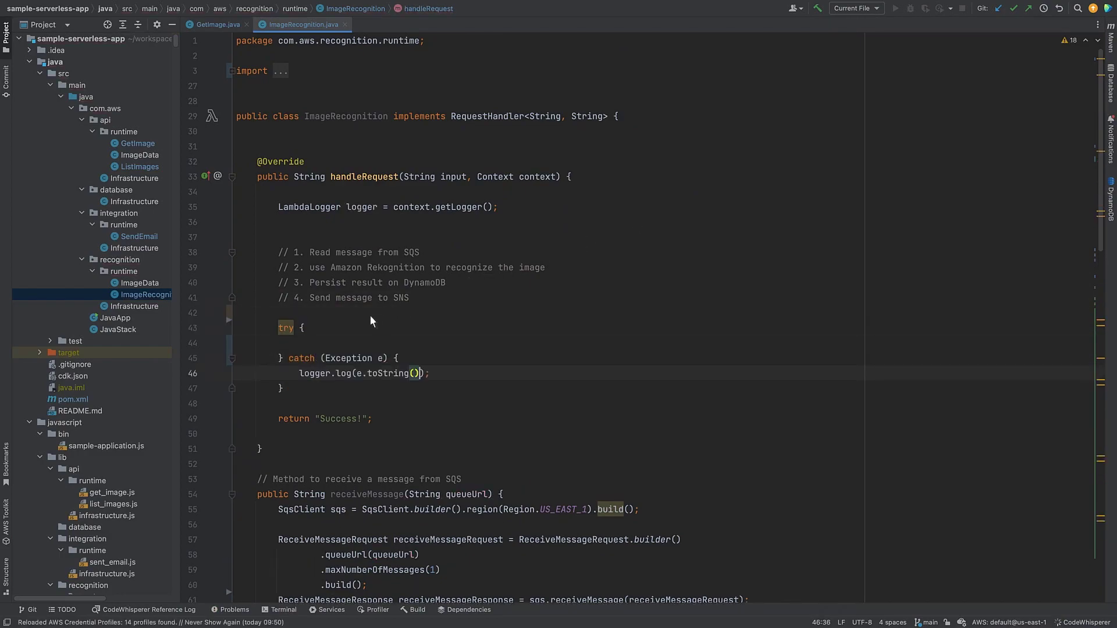
text(String  message = this.receiveMessage("my_queue_url");)
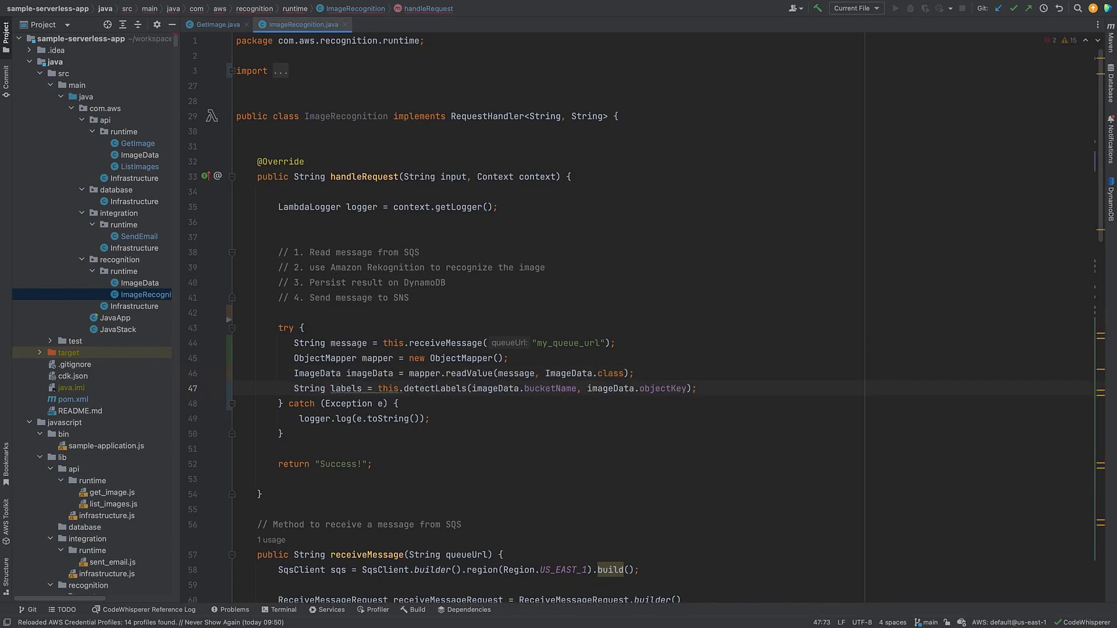
text(this.saveItem(tableName: "my_table_name", imageData.objectKey, labels);)
text(this.publishItem("my_sns_topic", imageData.objectKey, labels);)
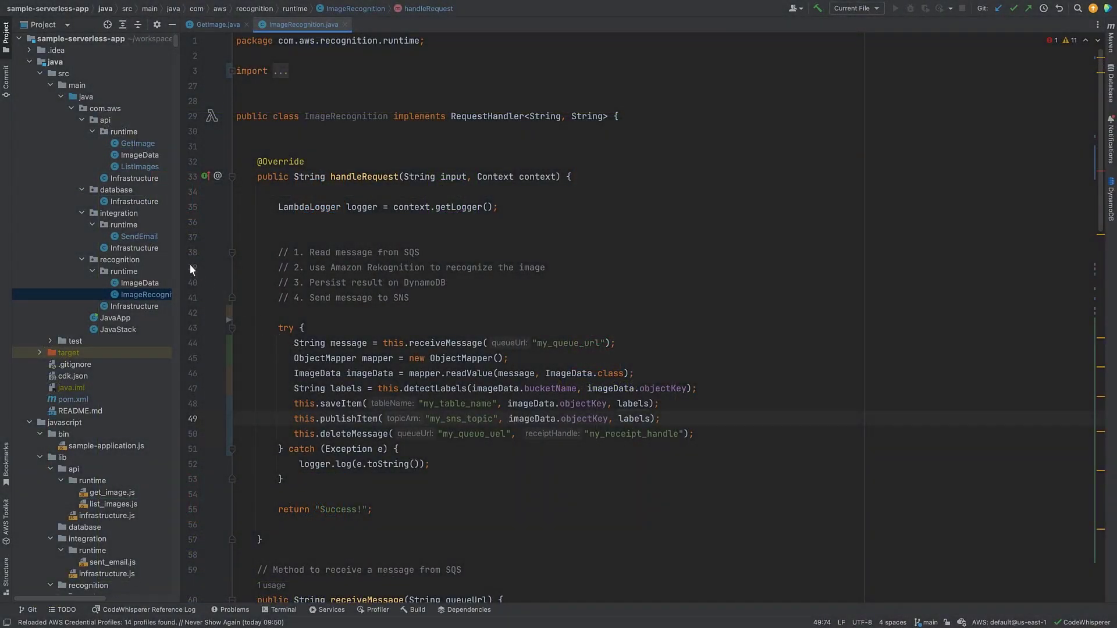
Step: In SendEmail.java, add receive-and-delete SQS and JSON-to-XML methods from CodeWhisperer suggestions
click(139, 236)
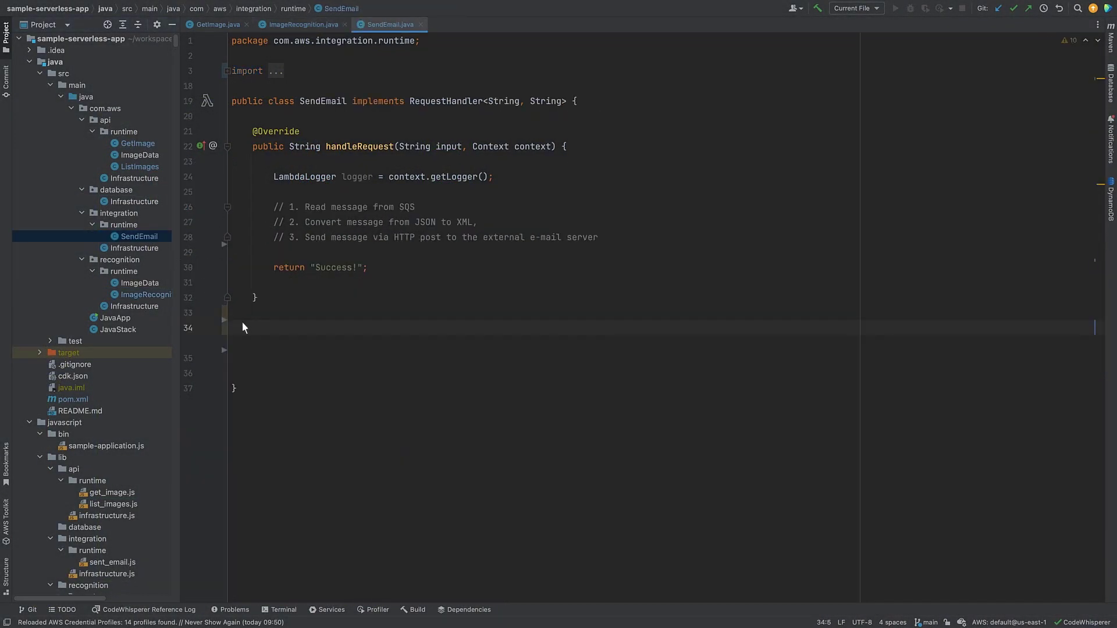
text(// Method to receive and delete a message from SQS queue URL)
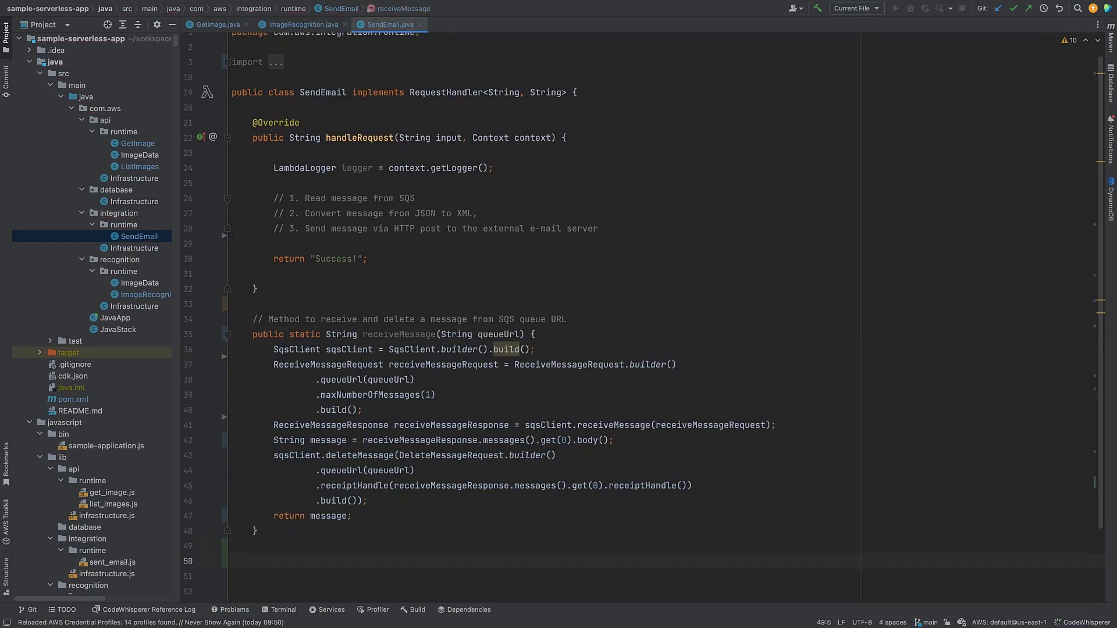
text(// Convert json string.)
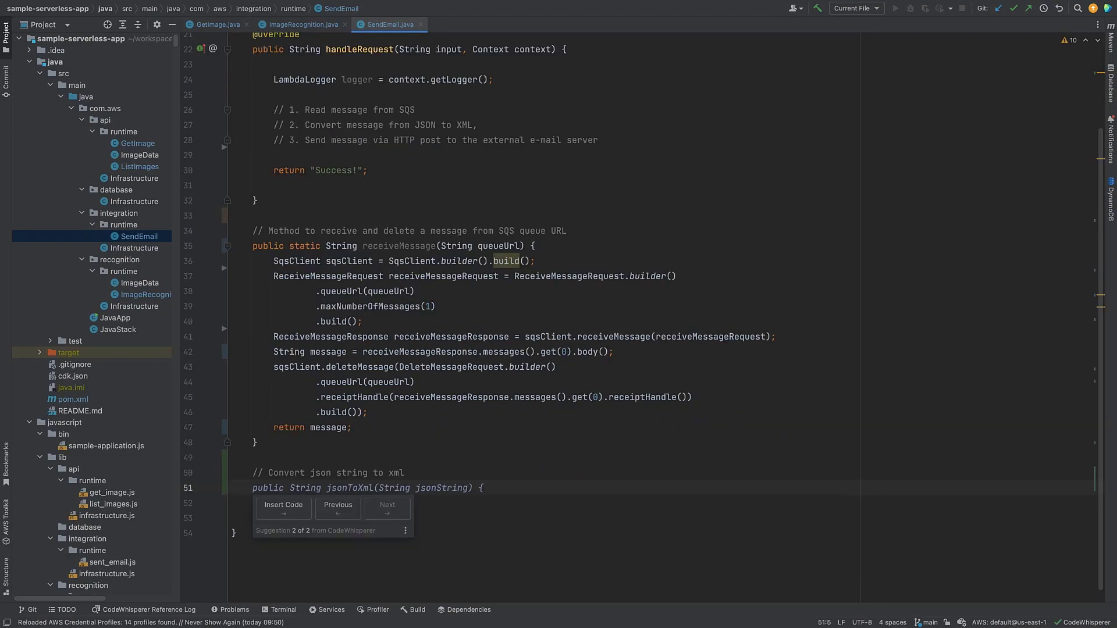
click(283, 508)
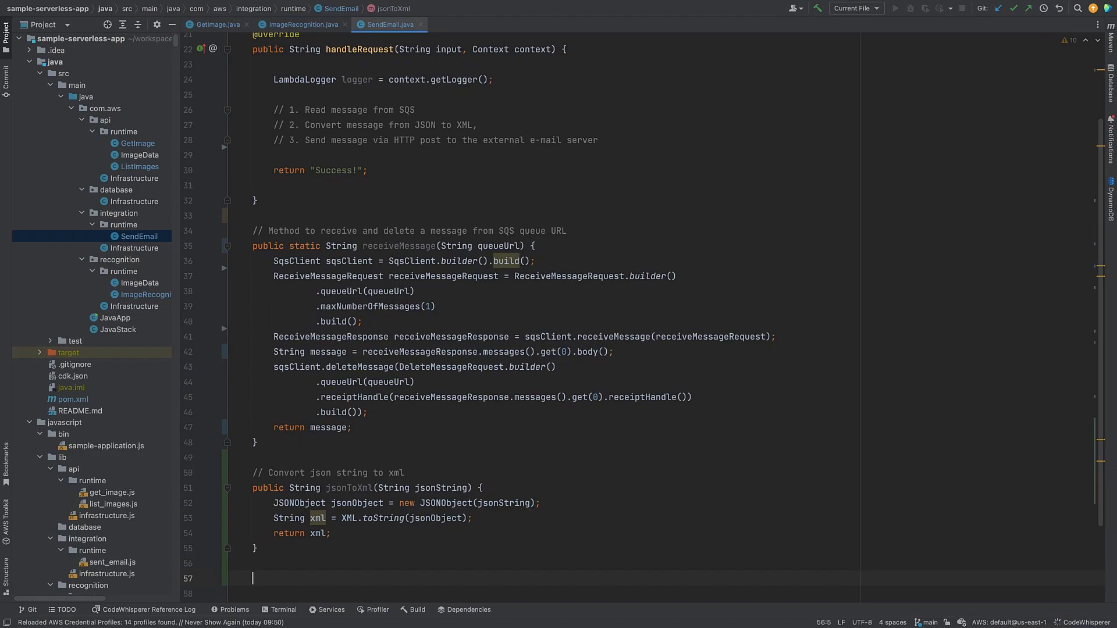
Step: Add a method that posts the XML string via HTTP
text(// Post xml string via HTTP)
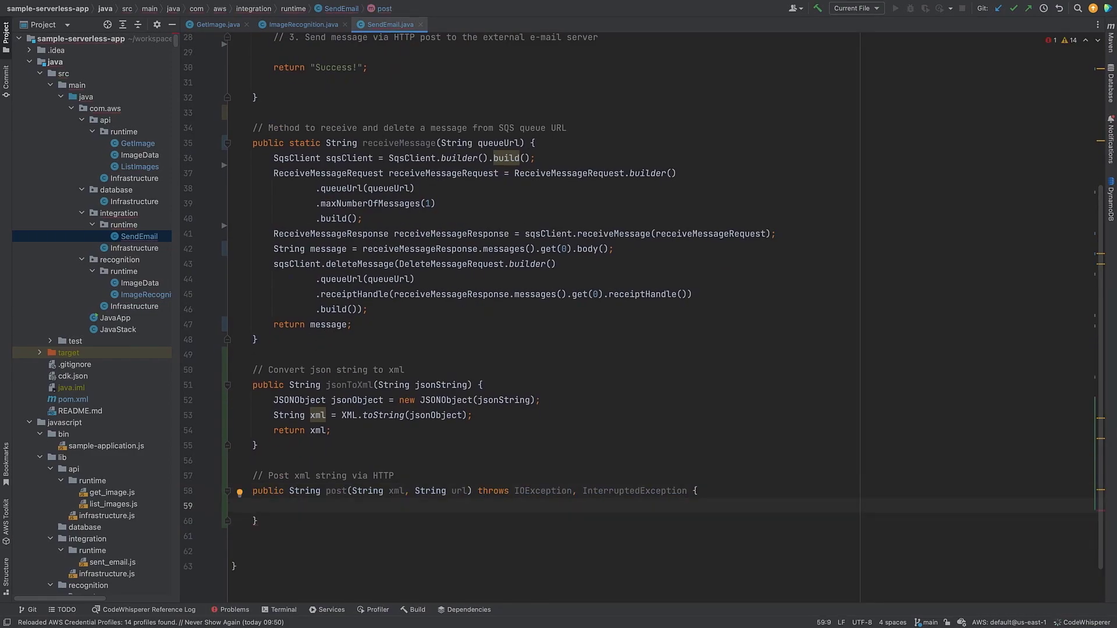
scroll(down, 3)
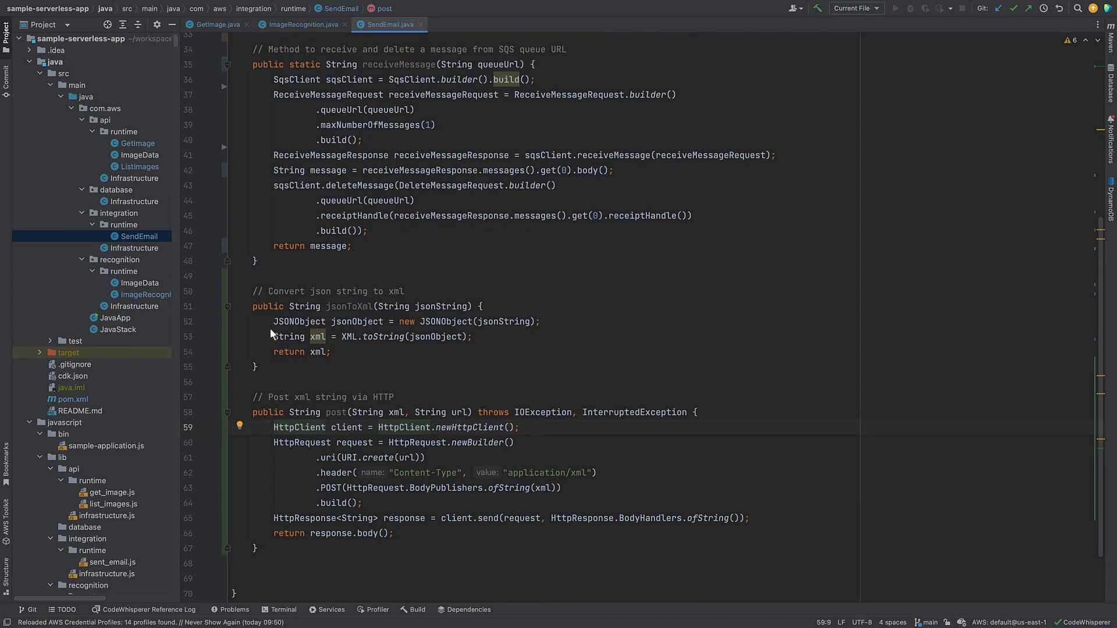
scroll(up, 3)
text(} catch (Exception e) {)
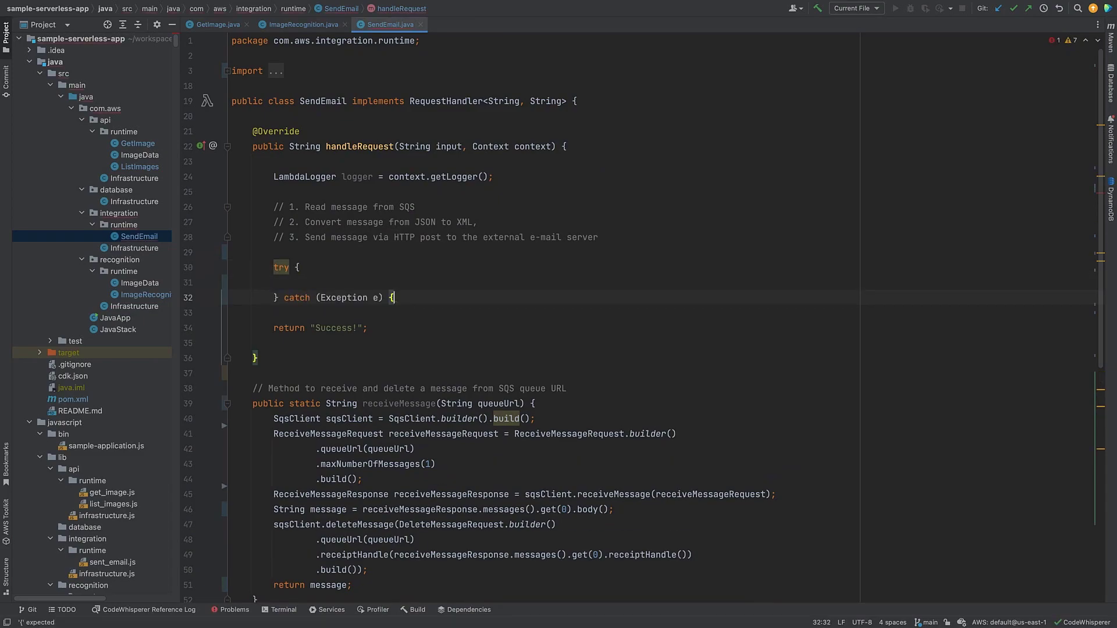
Step: Log exceptions, call receiveMessage with 'my_queue_url', and select receiveMessage's static modifier for removal
text(logger.log(e.toString());)
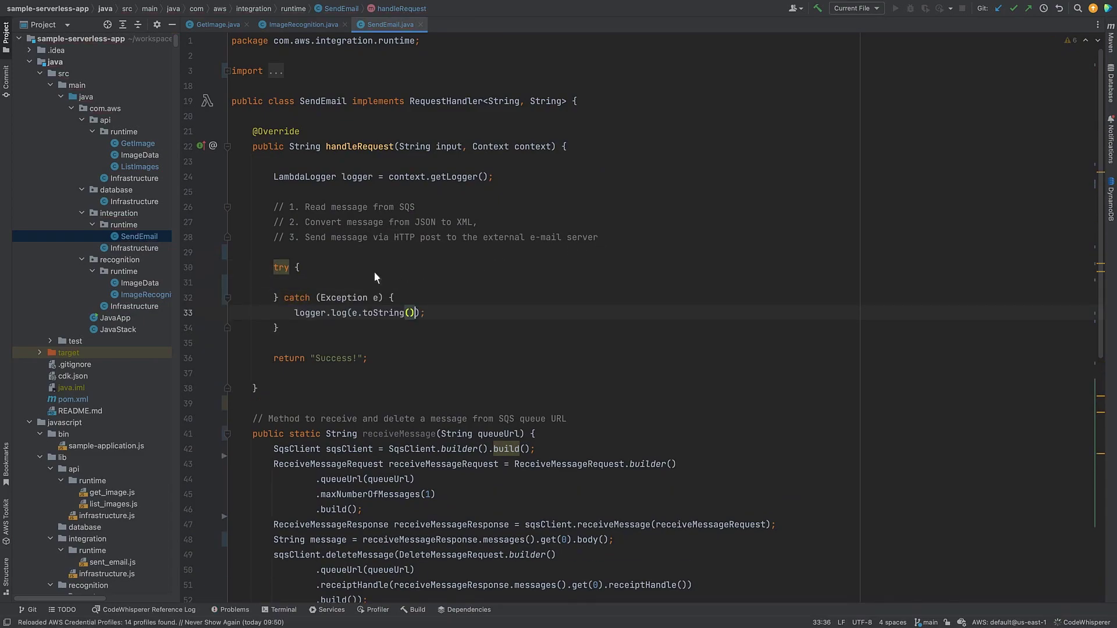
text(String labels = this.receiveMessage(queueUrl: "my_queue_url");)
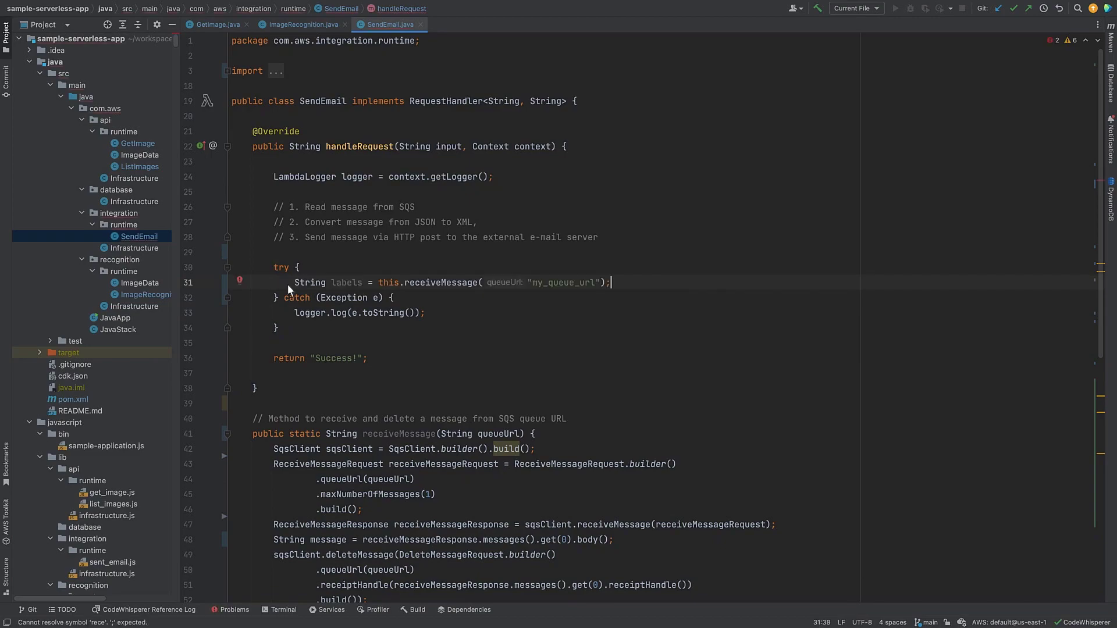
double_click(304, 433)
text(String xml = this.jsonToXml(labels);)
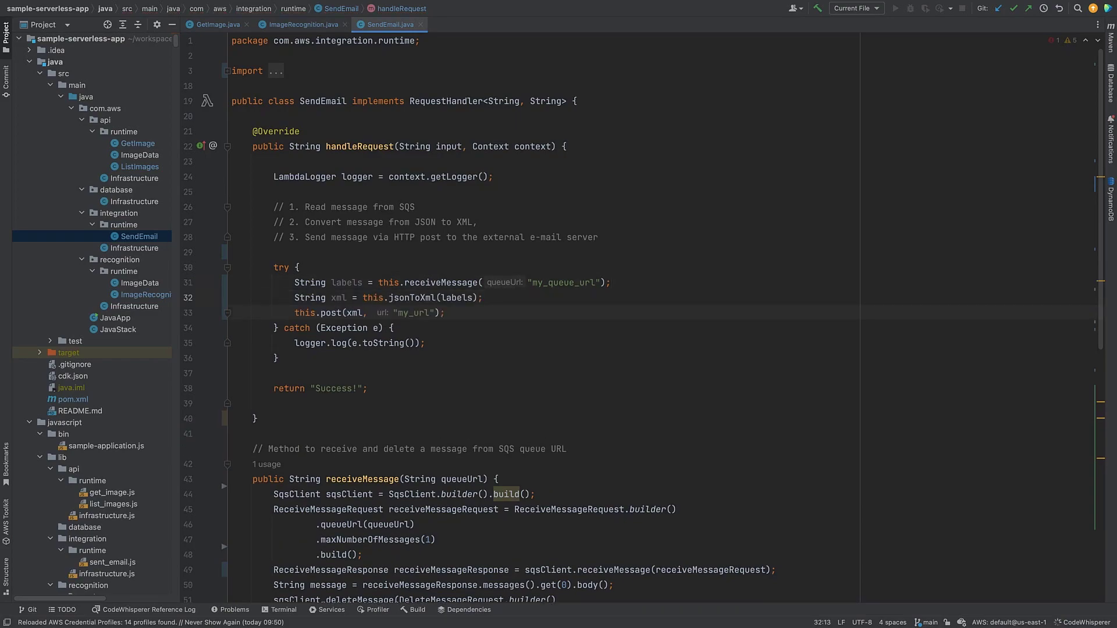
mouse_move(277, 206)
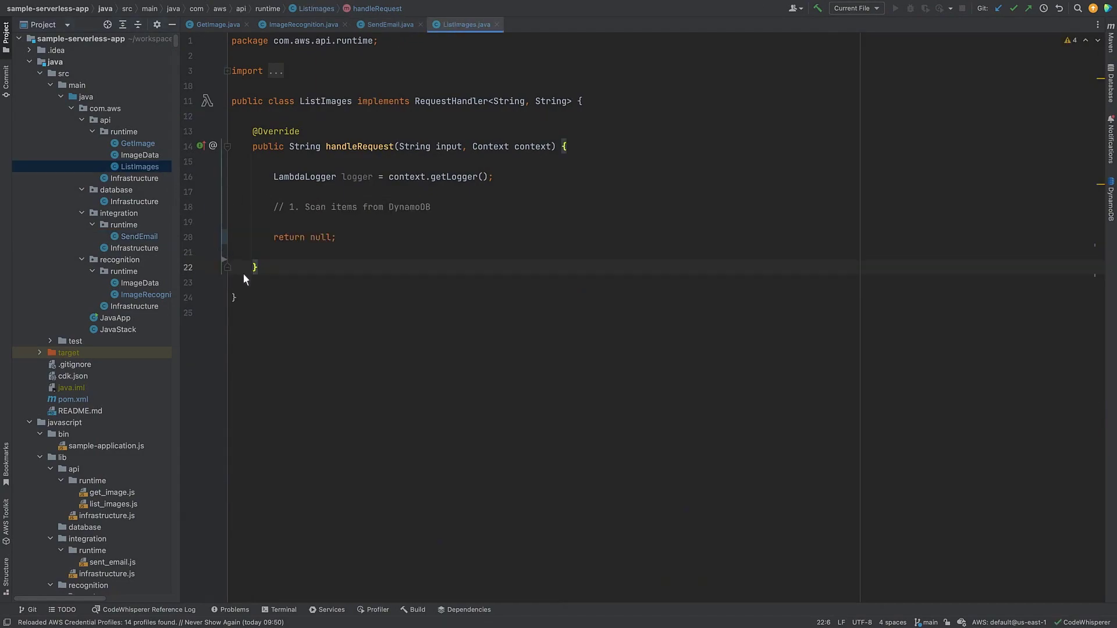
Step: Add listItems scanning a DynamoDB table and return this.listItems("my_table_name") from handleRequest
text(// Return all items...)
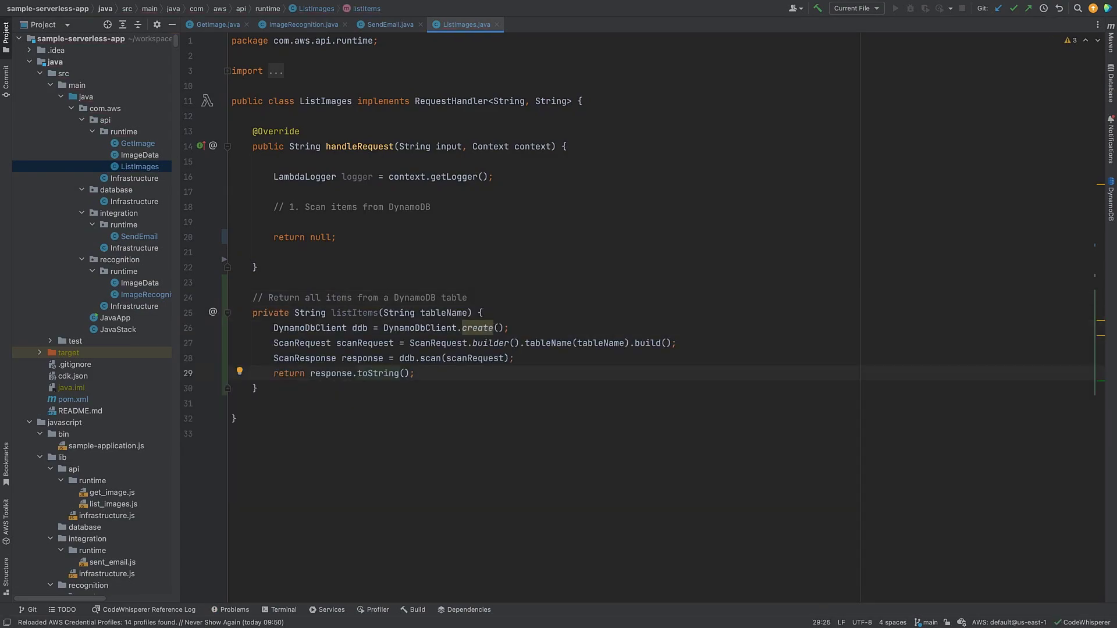
mouse_move(315, 252)
text(this.listItems("my_table_name"))
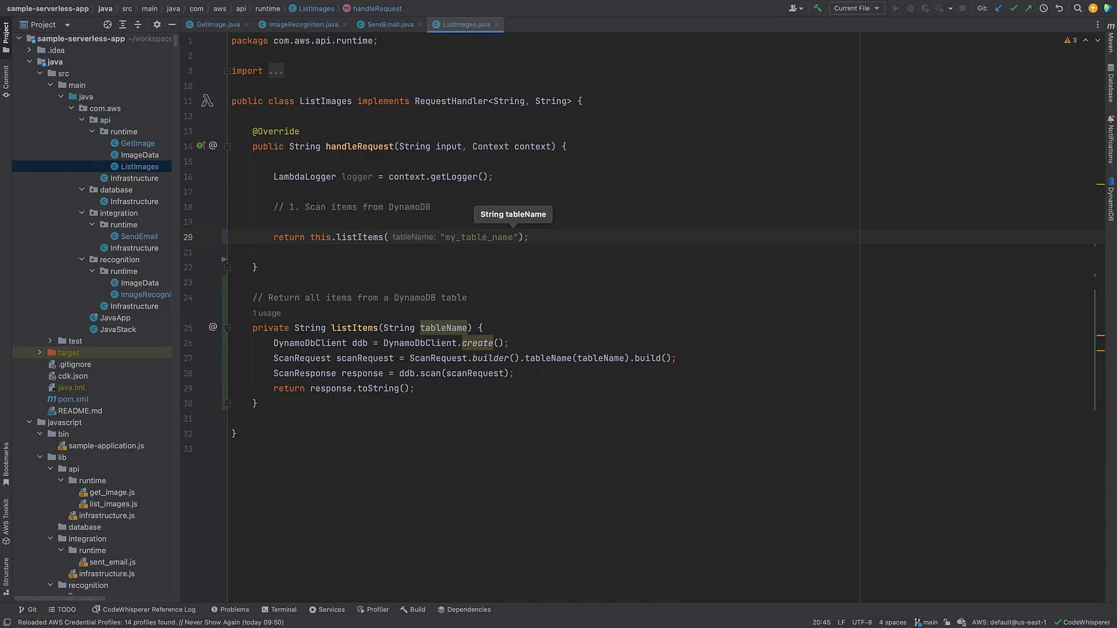
click(255, 266)
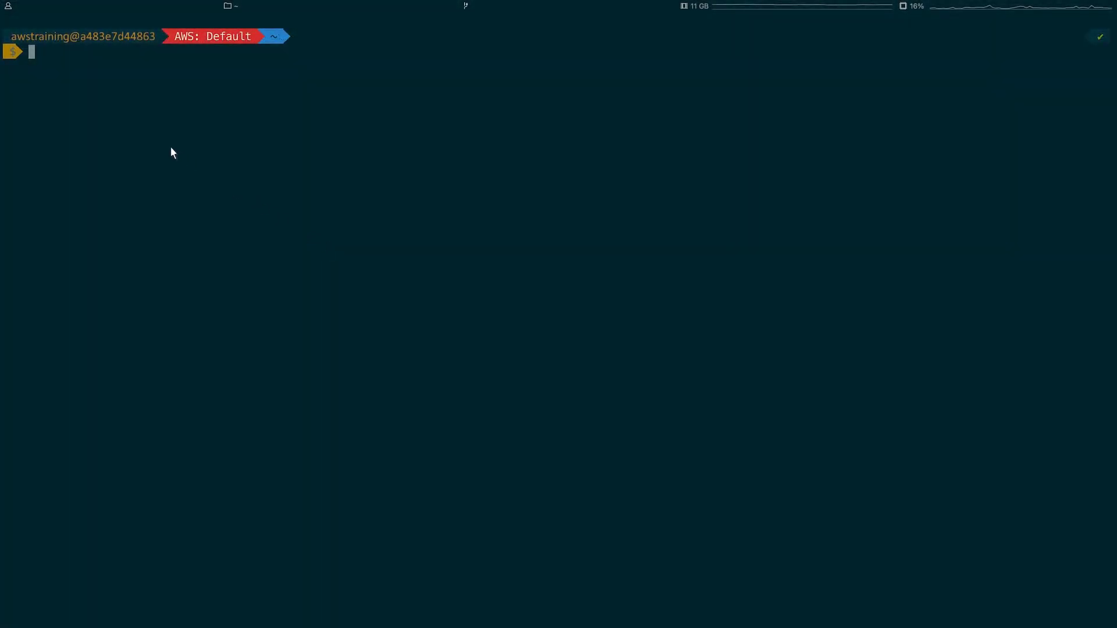
Step: Upload the pug image with curl -X GET on the execute-api prod URL with its url parameter
text(curl -X GET)
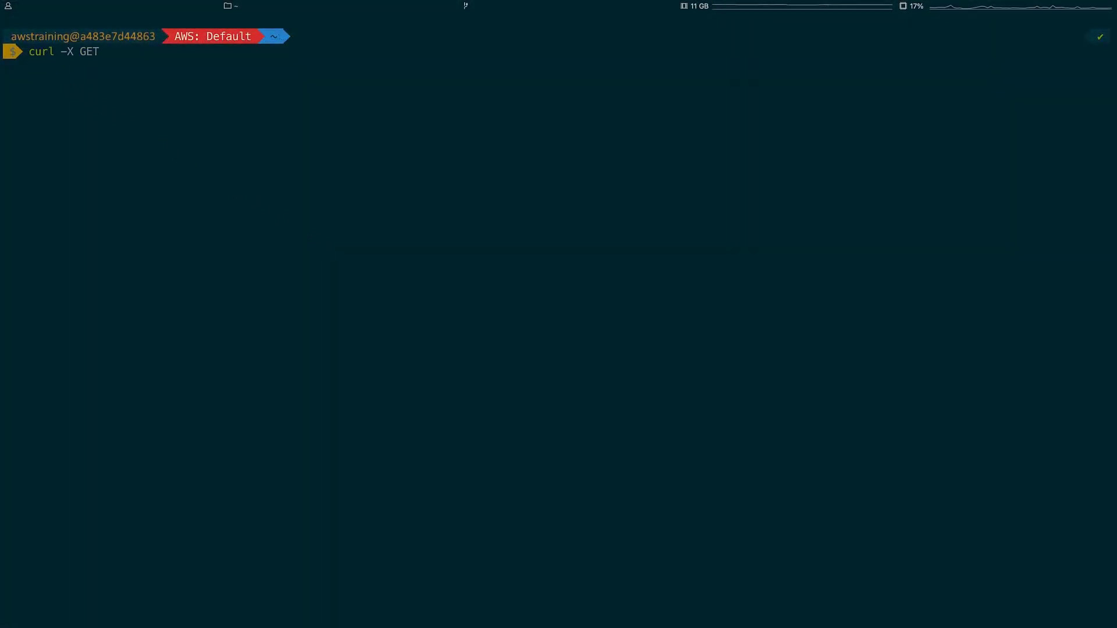
text('https://85ojrk8eja.execute-api.us-east-1.amazonaws.com/prod/?url=https%3A%2F%2Fd23e2uagcxfac4.cloudfront.net%2FIMG-0092.JPG&name=pug')
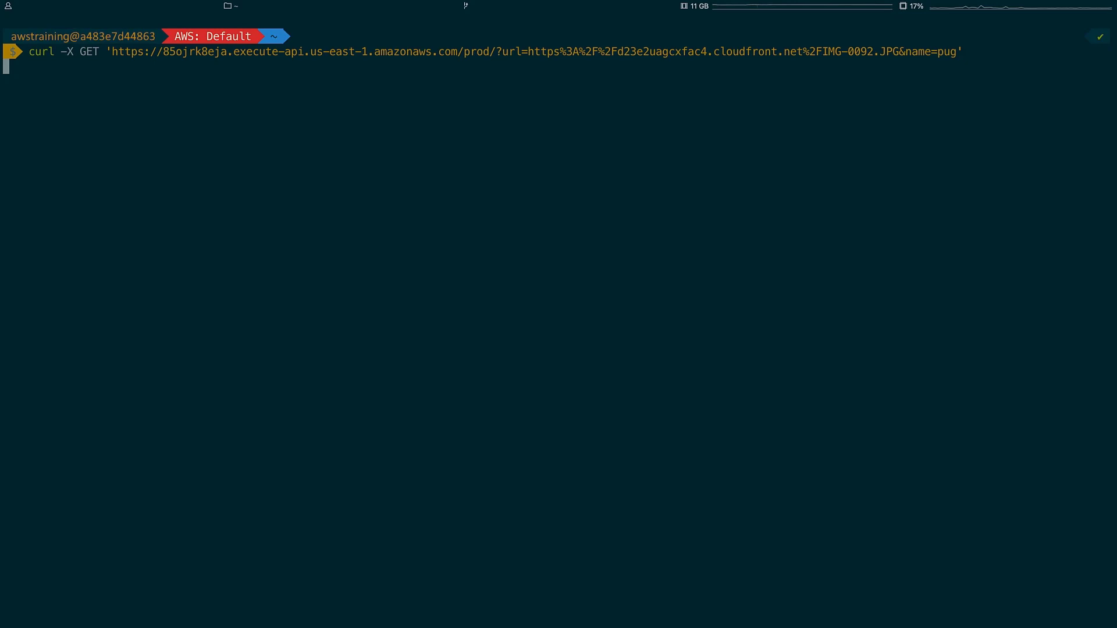
key(Return)
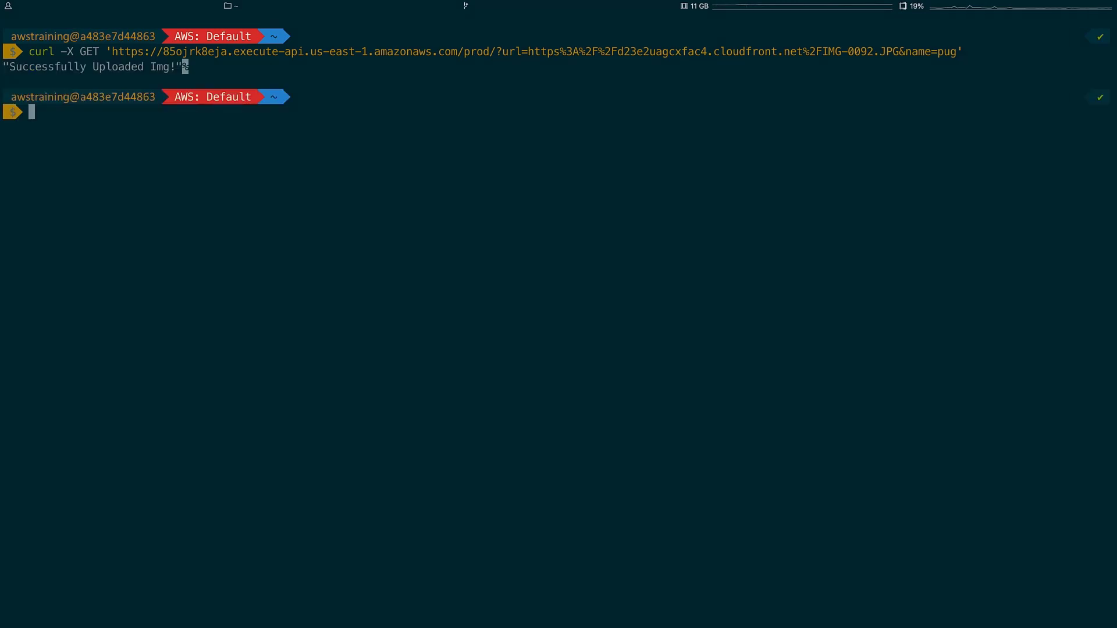
Step: List stored images with curl -X GET on the eqimngsp27 prod URL, returning Dog and Pug labels
text(curl...)
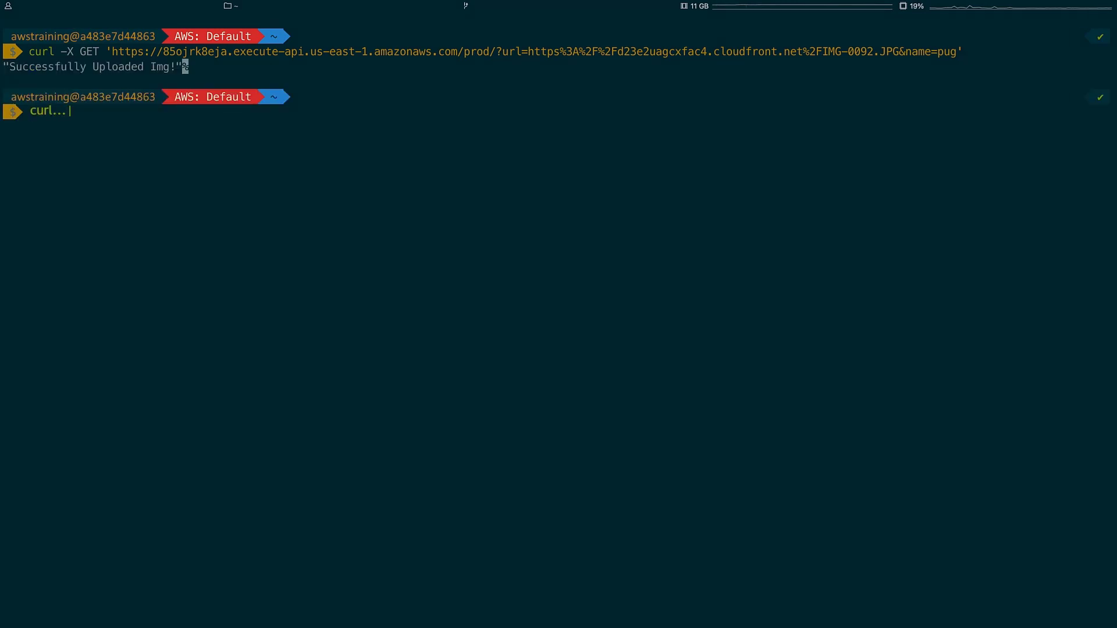
text(curl -X GET 'https://eqimngsp27.execute-api.us-east-1.amazonaws.com/prod/')
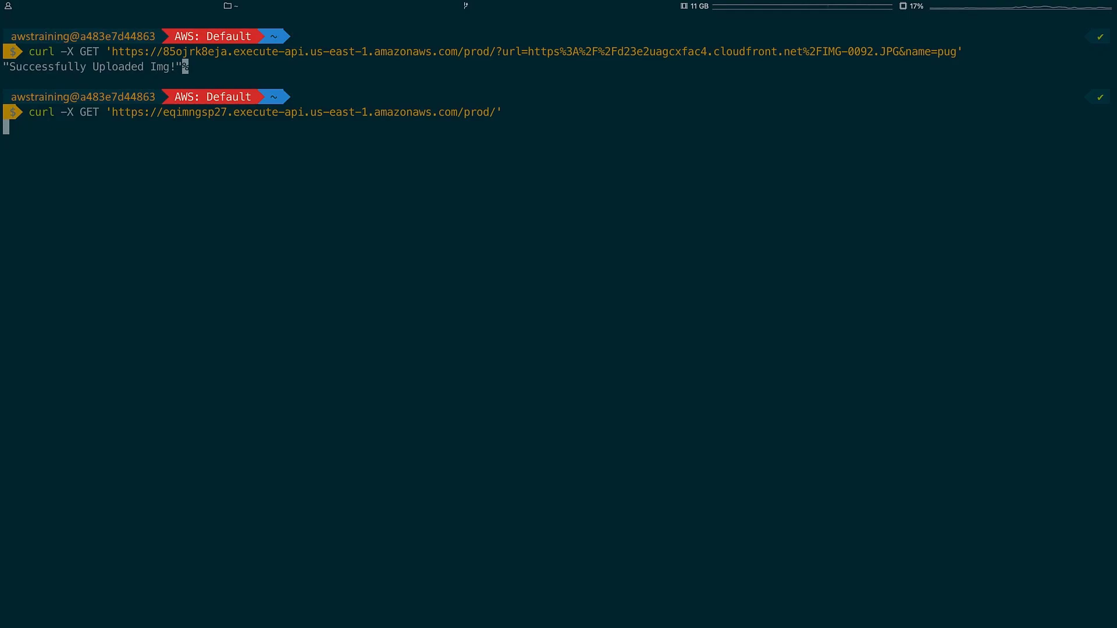
key(Return)
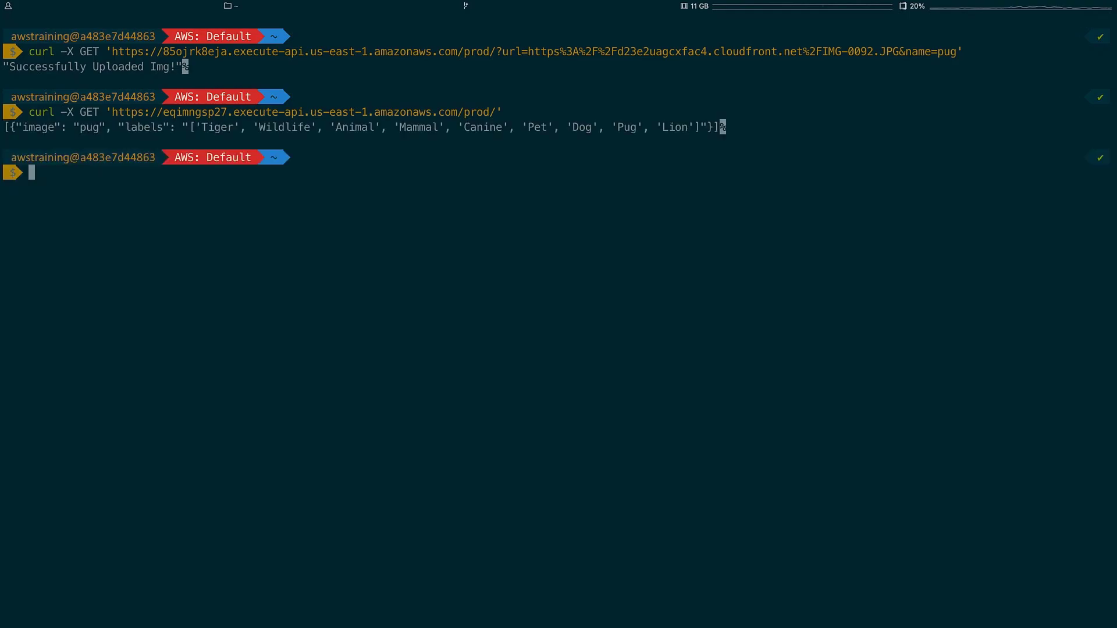